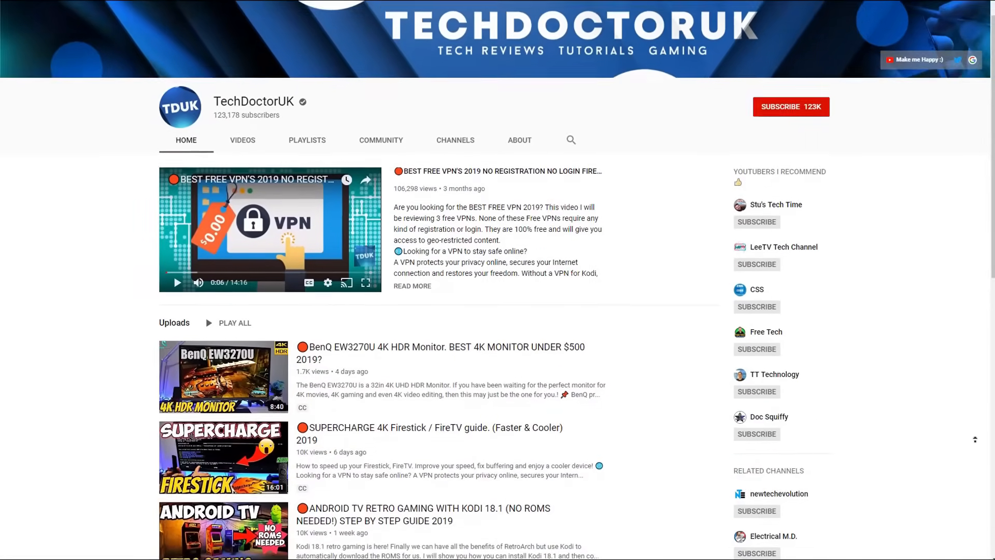
# - Go to Find on the Fire TV home row, then Recently used apps, and launch Downloader
pyautogui.scroll(3)
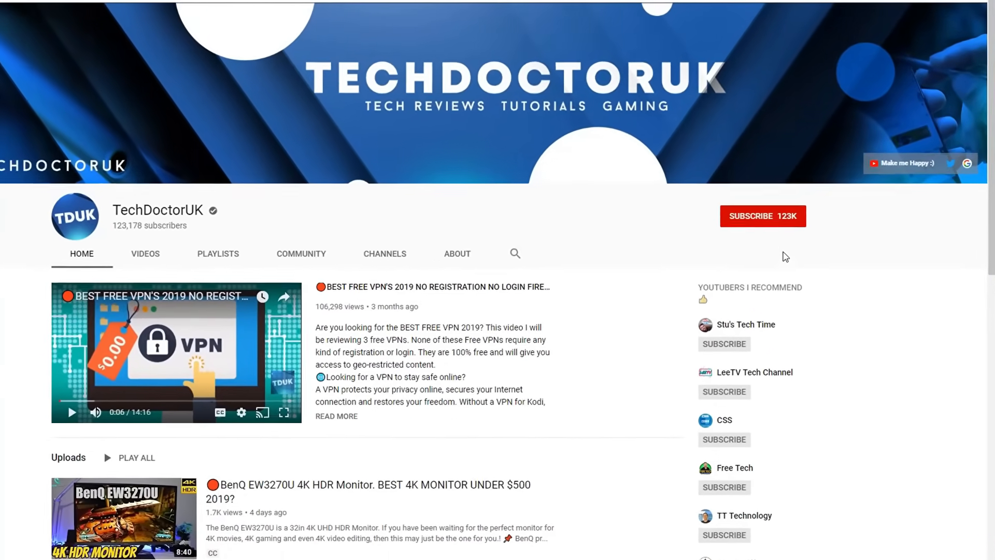
pyautogui.click(763, 215)
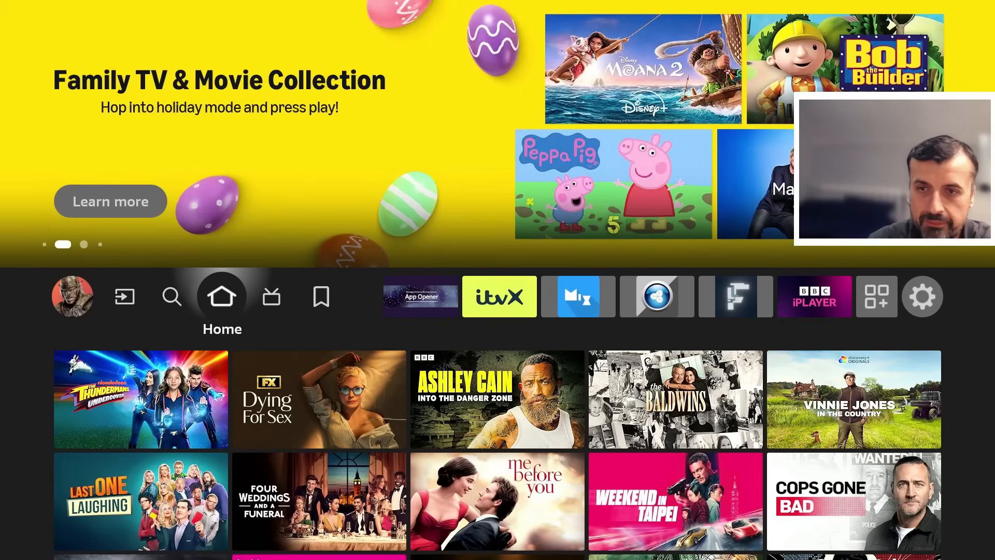
pyautogui.click(171, 295)
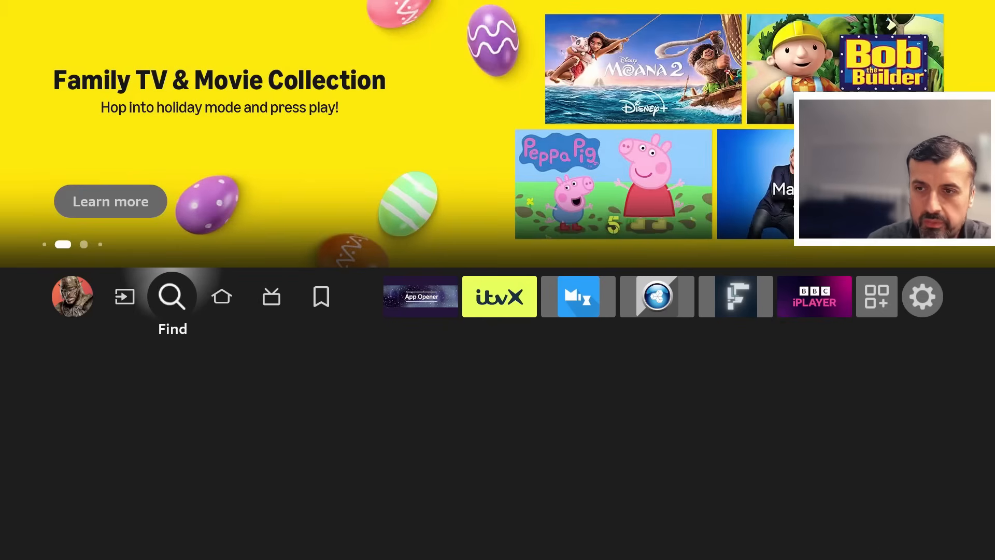
pyautogui.click(222, 295)
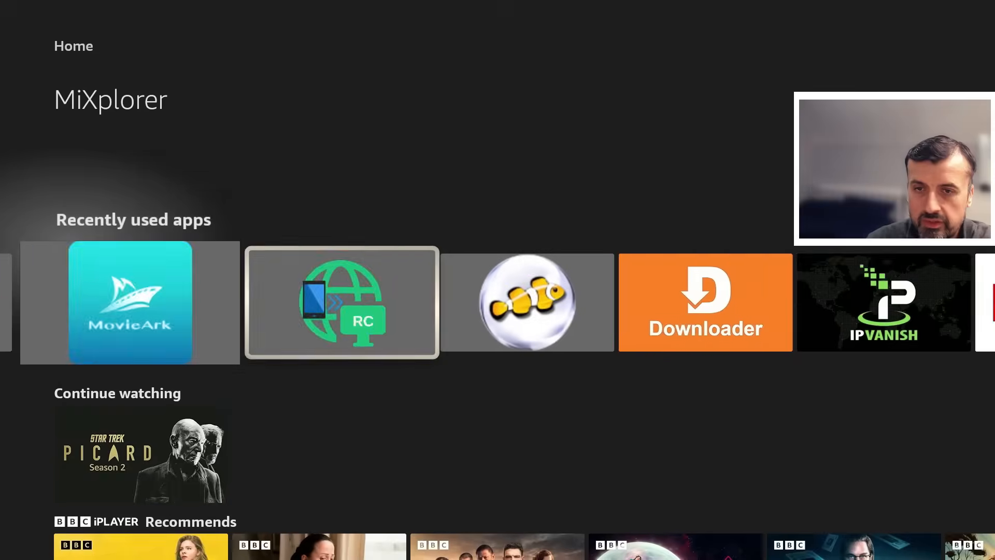
pyautogui.click(705, 302)
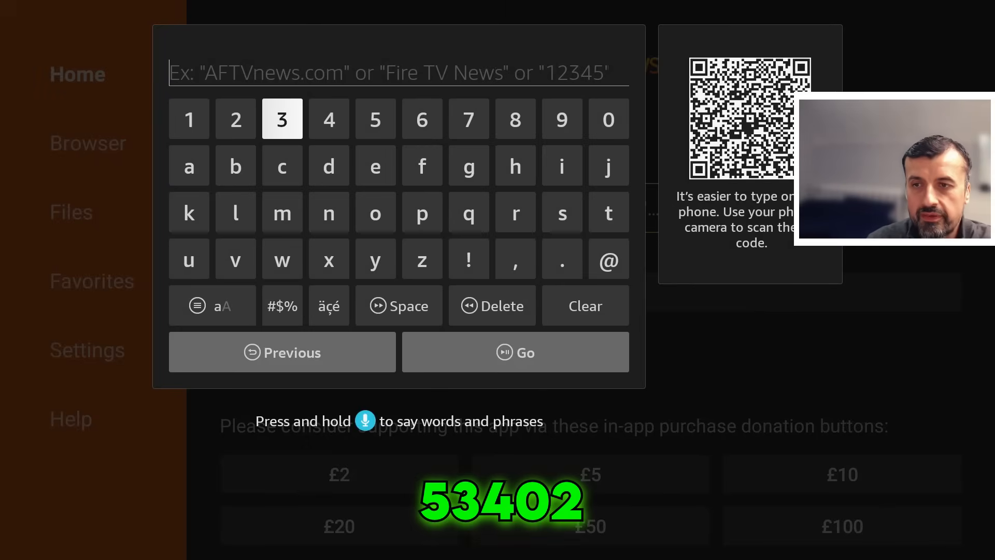
# - Enter short code 53402 in Downloader's URL field and submit it to load techdoctoruk.com
pyautogui.click(328, 119)
pyautogui.write('53402')
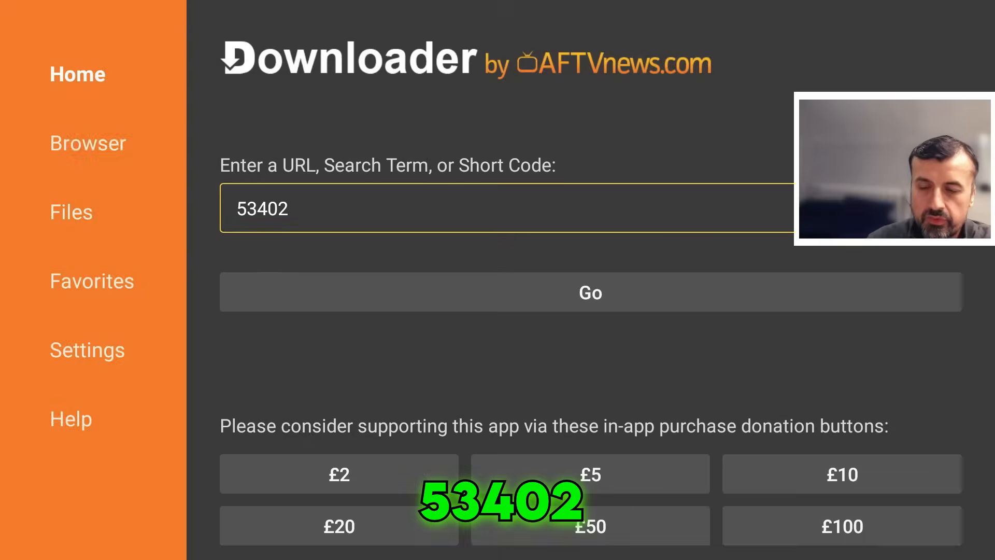
pyautogui.click(589, 292)
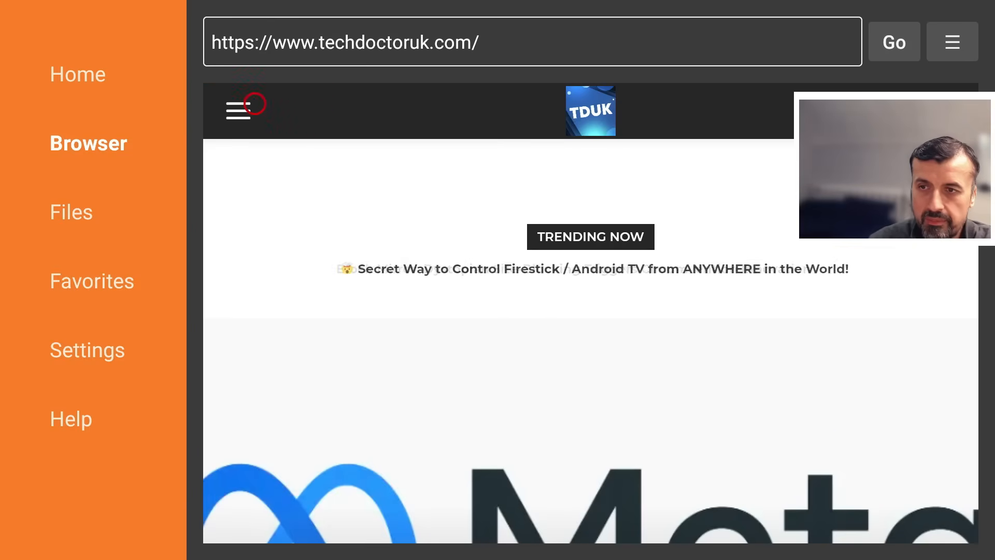
# - Choose the MiXplorer 2025 Update post from the site menu and scroll to Software Needed
pyautogui.click(237, 110)
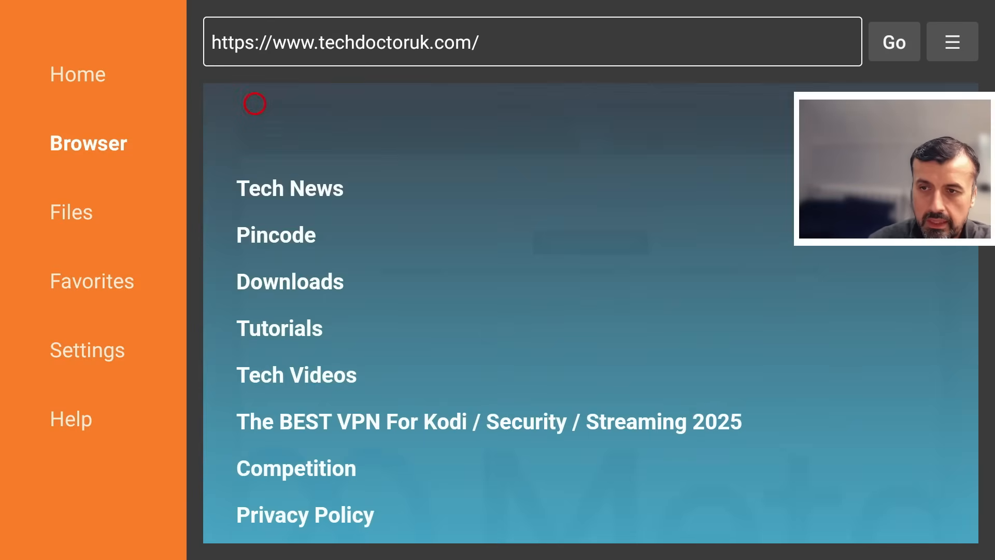
pyautogui.moveTo(253, 303)
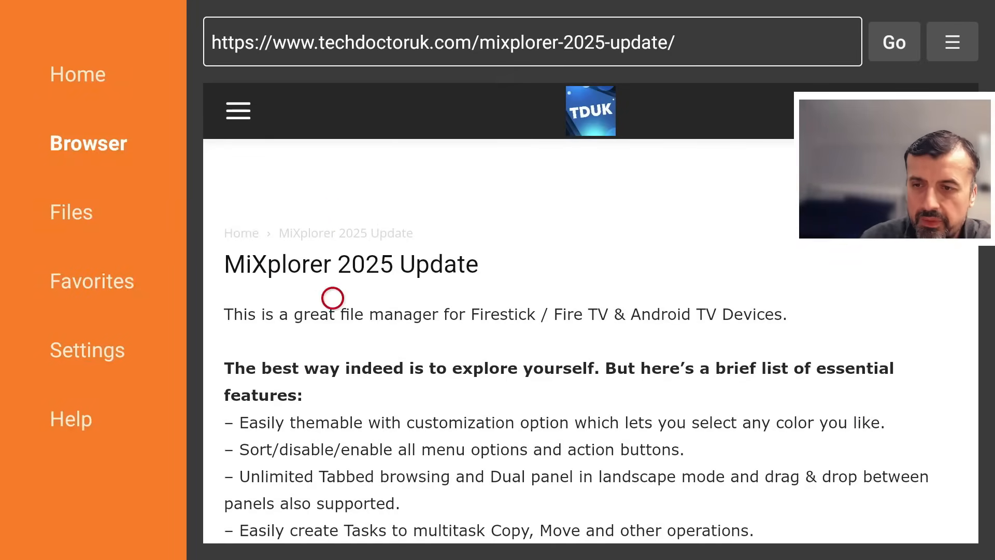
pyautogui.scroll(-3)
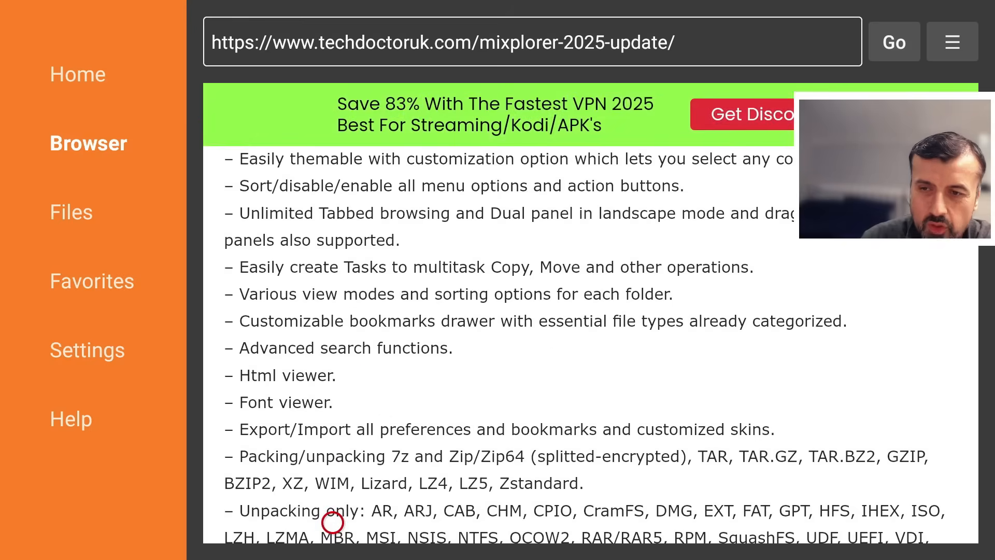
pyautogui.scroll(-3)
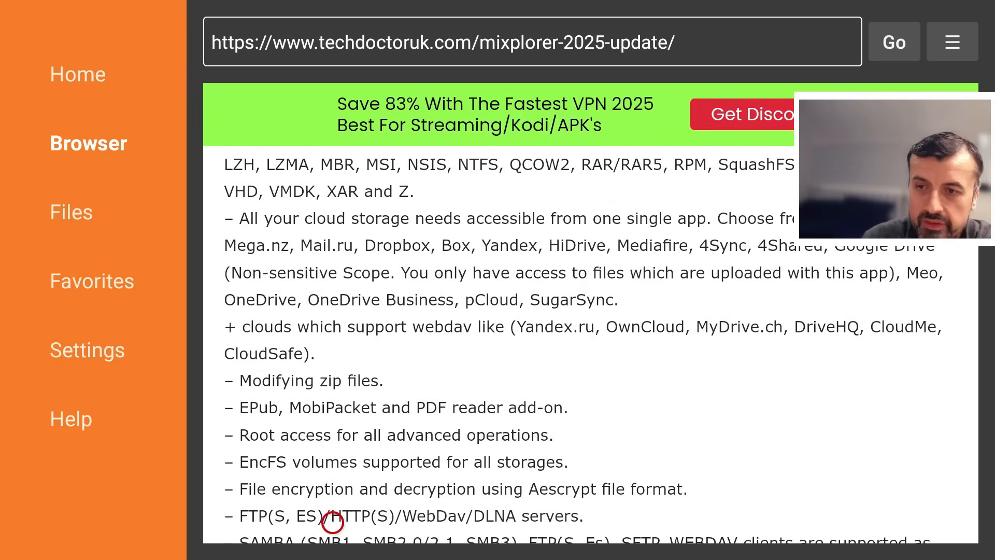
pyautogui.scroll(-3)
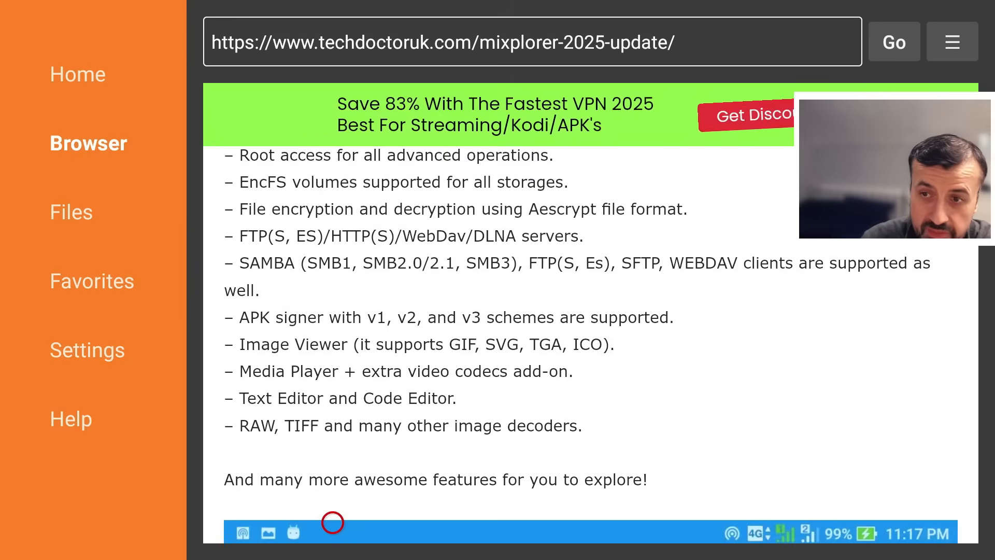
pyautogui.moveTo(331, 445)
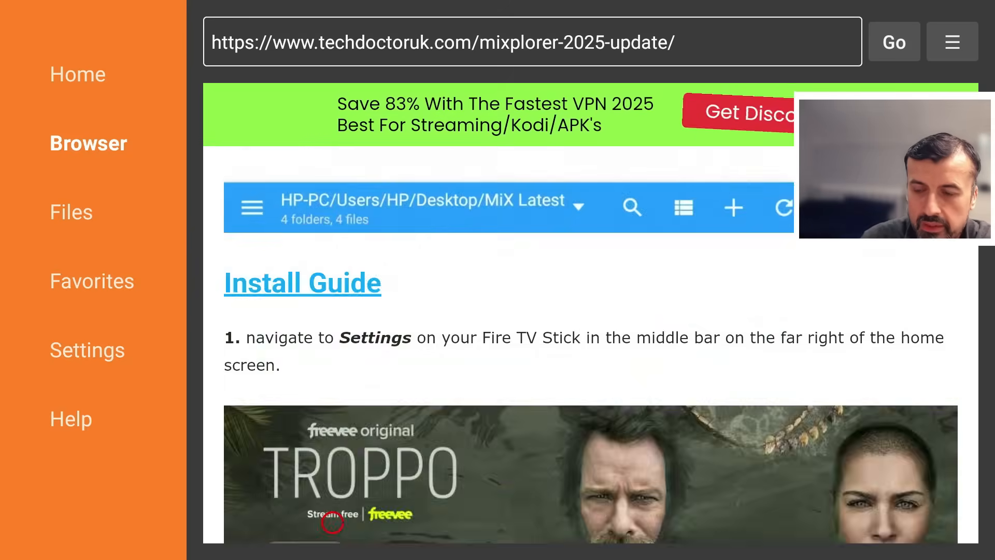
pyautogui.scroll(-3)
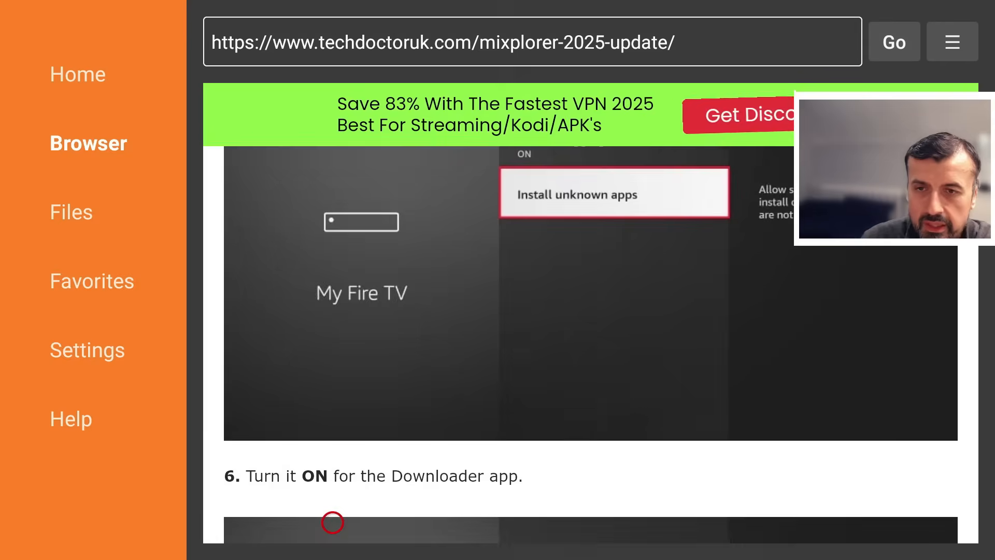
pyautogui.scroll(3)
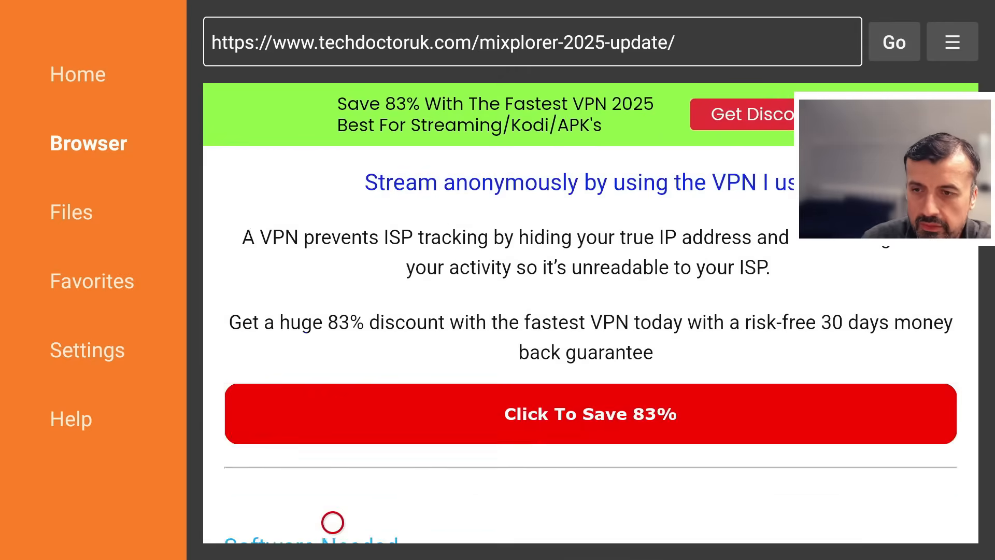
pyautogui.scroll(-3)
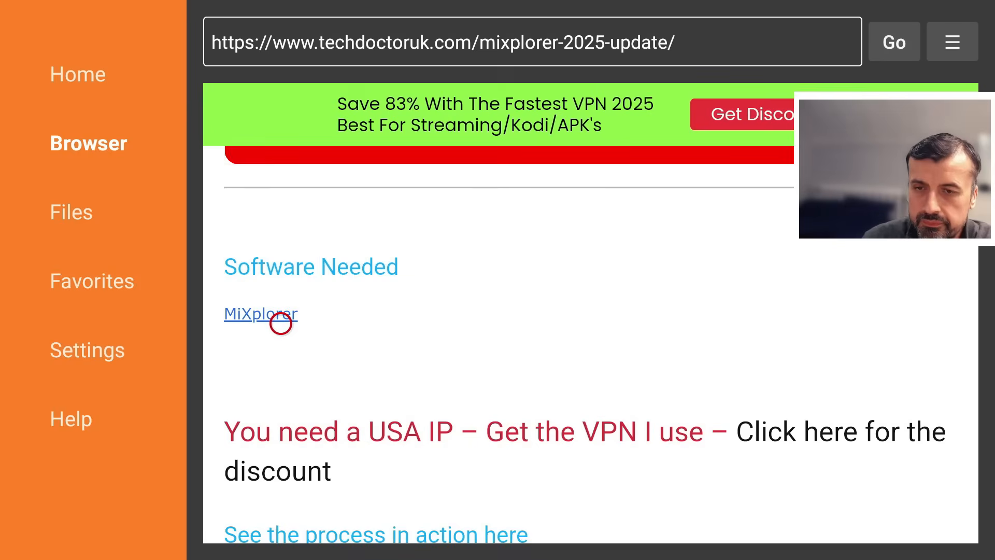
# - Follow the MiXplorer link, download the v6.68.4 APK and dismiss the download status notice
pyautogui.click(261, 313)
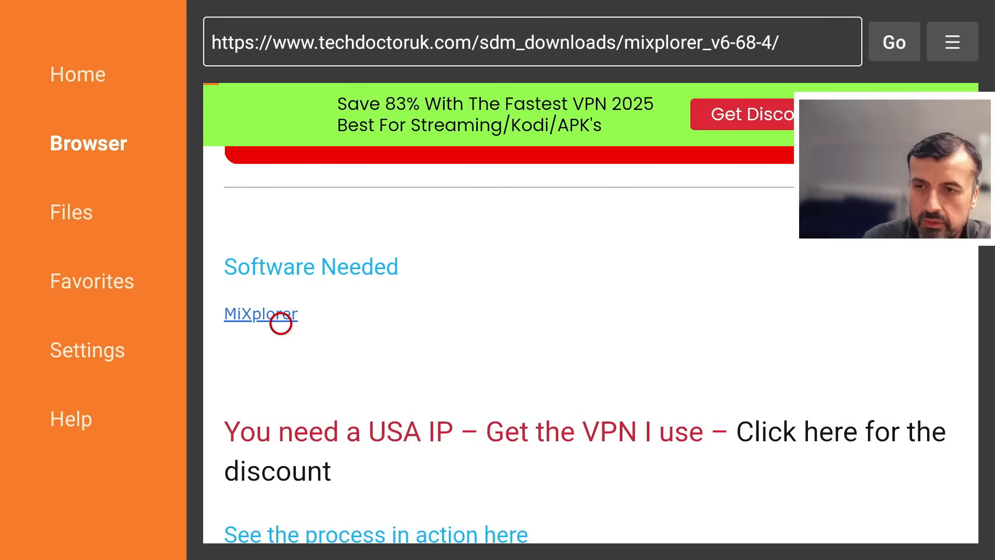
pyautogui.click(261, 313)
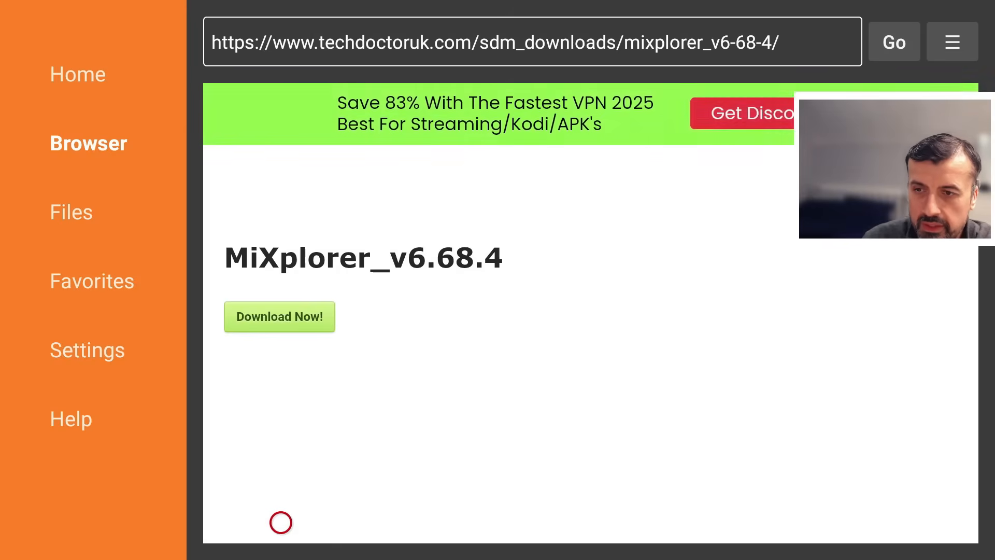
pyautogui.click(279, 317)
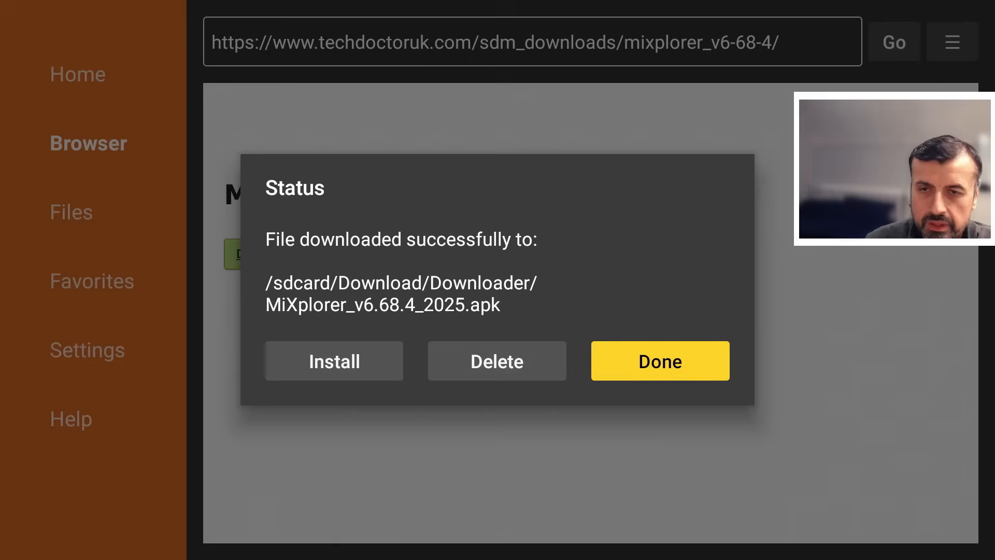
pyautogui.click(659, 360)
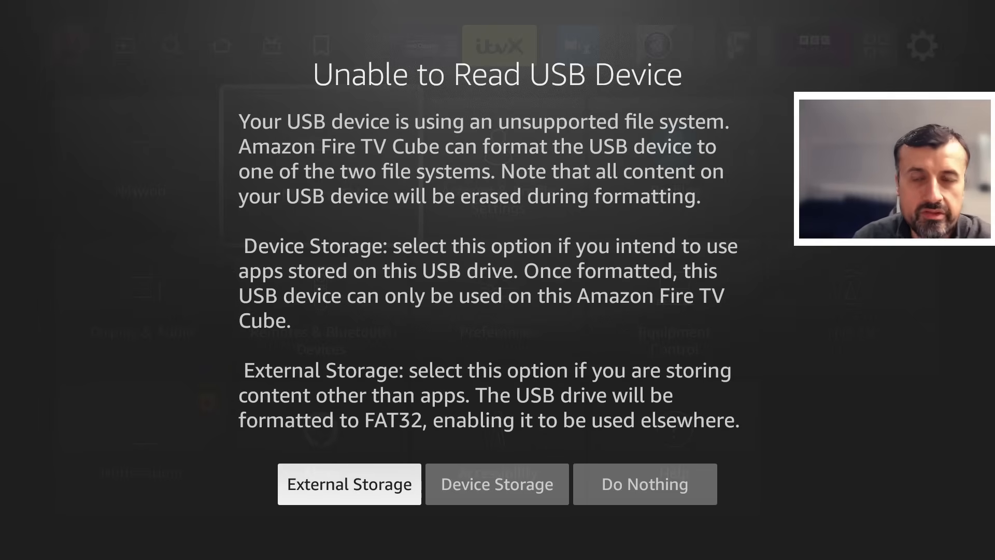
# - Format the USB drive as External Storage, confirming the erase, then launch MiXplorer
pyautogui.click(349, 484)
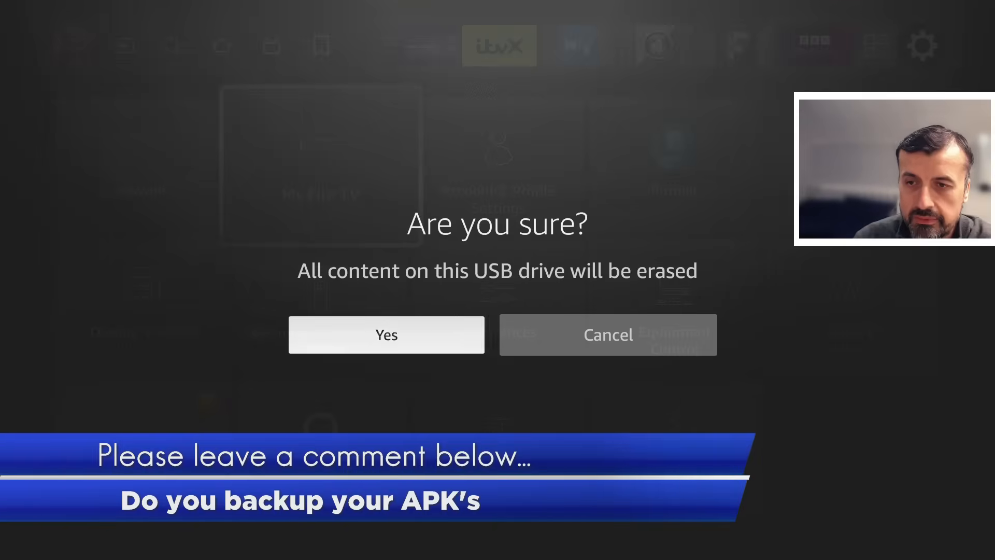
pyautogui.click(386, 334)
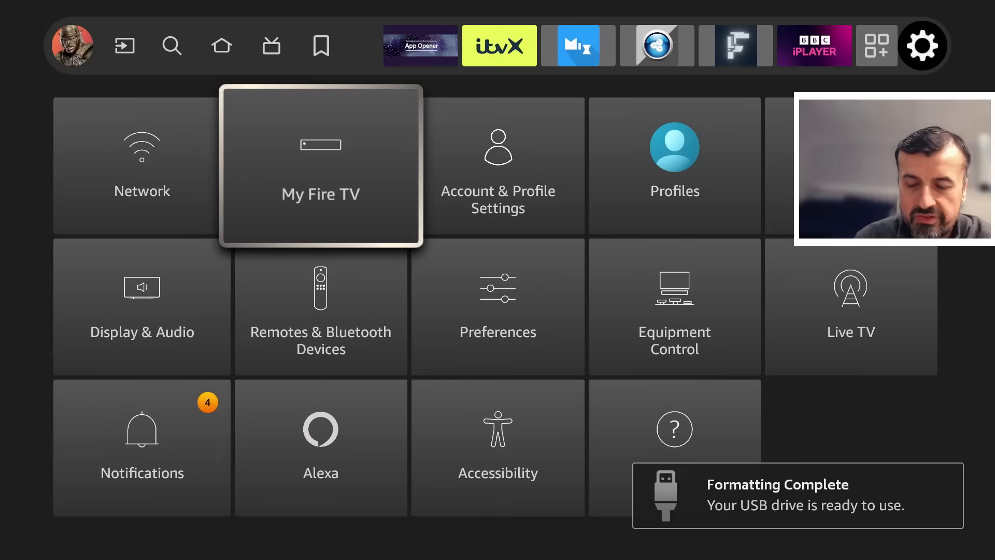
pyautogui.click(222, 301)
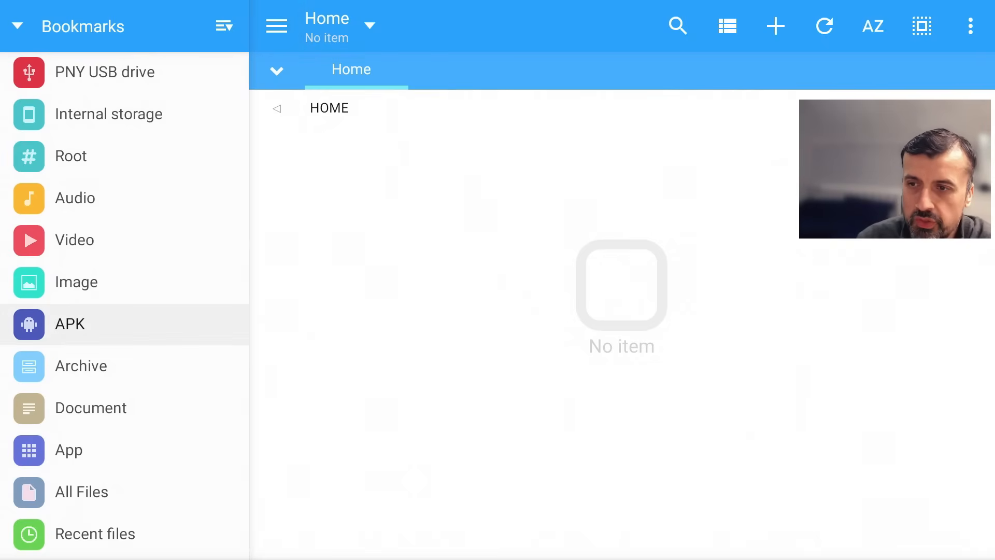
# - Browse into the PNY USB drive from the Bookmarks drawer to see its Android and LOST.DIR folders
pyautogui.click(91, 407)
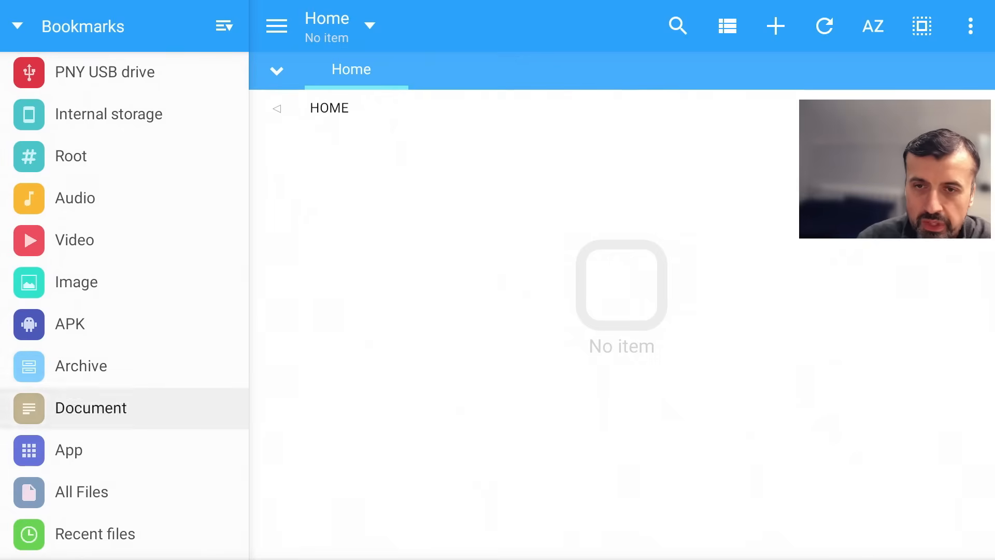
pyautogui.click(108, 114)
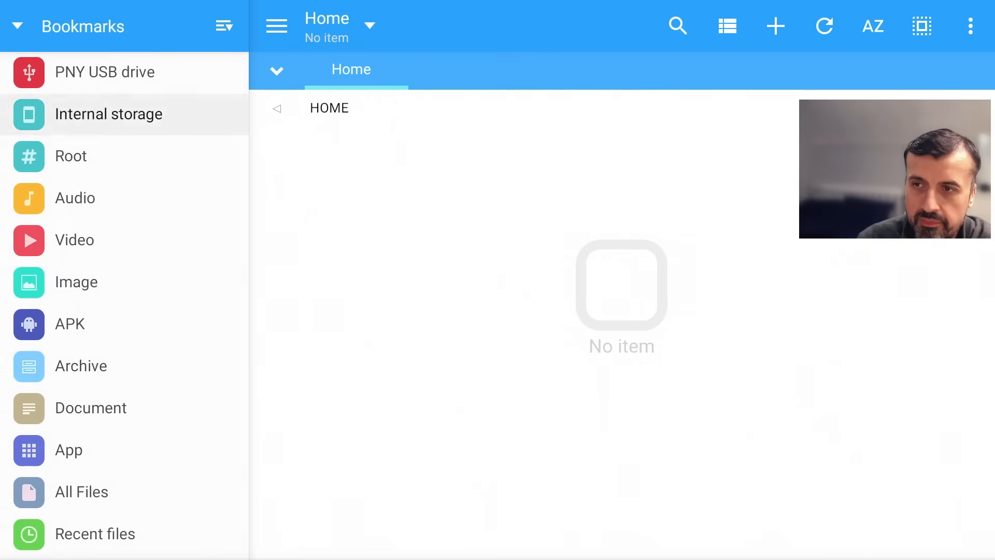
pyautogui.click(106, 71)
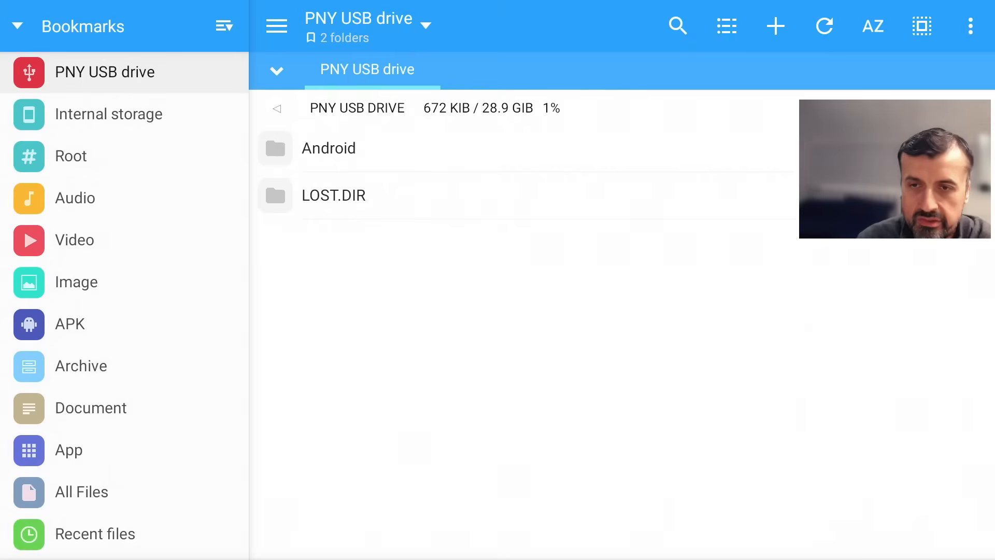
# - Switch to the App bookmark listing the 364 installed APKs
pyautogui.click(108, 114)
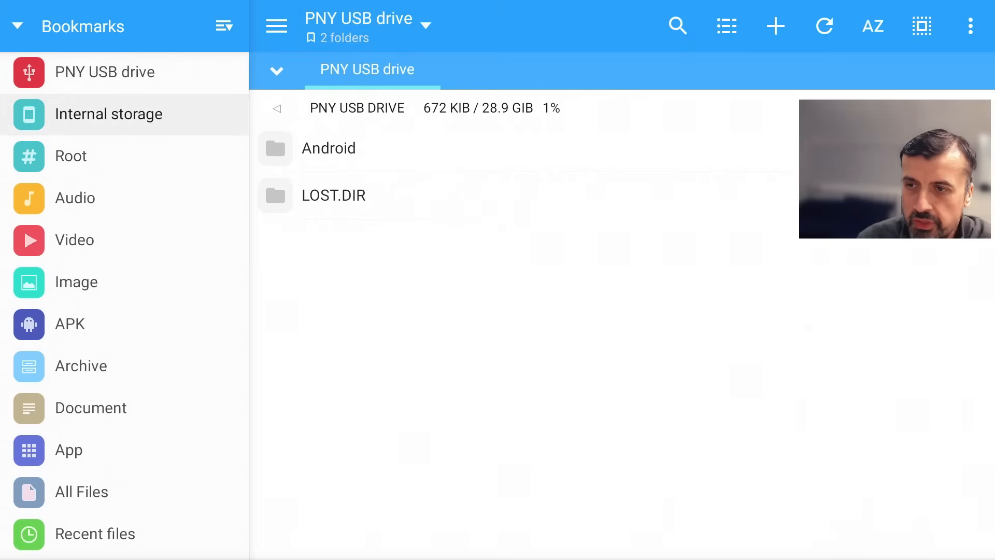
pyautogui.click(68, 450)
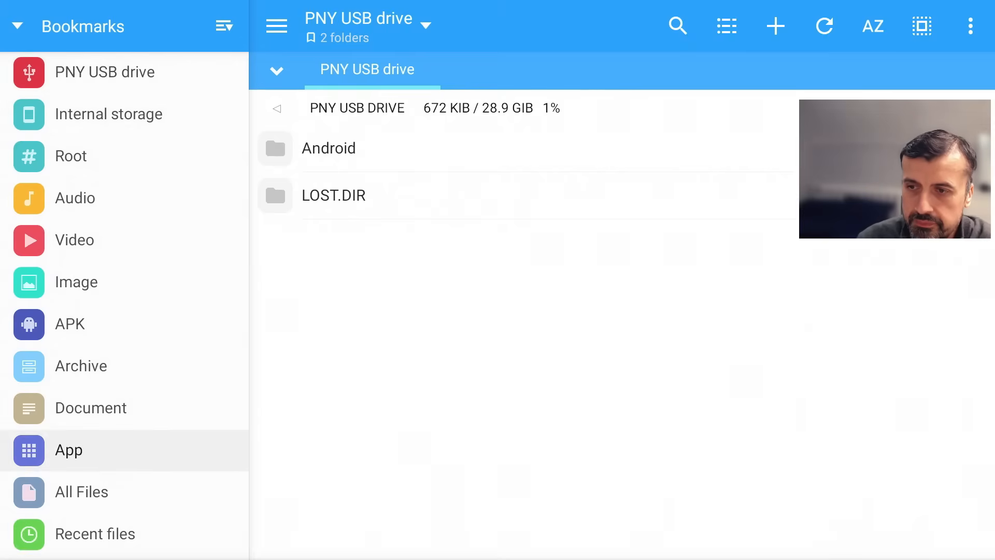
pyautogui.click(69, 449)
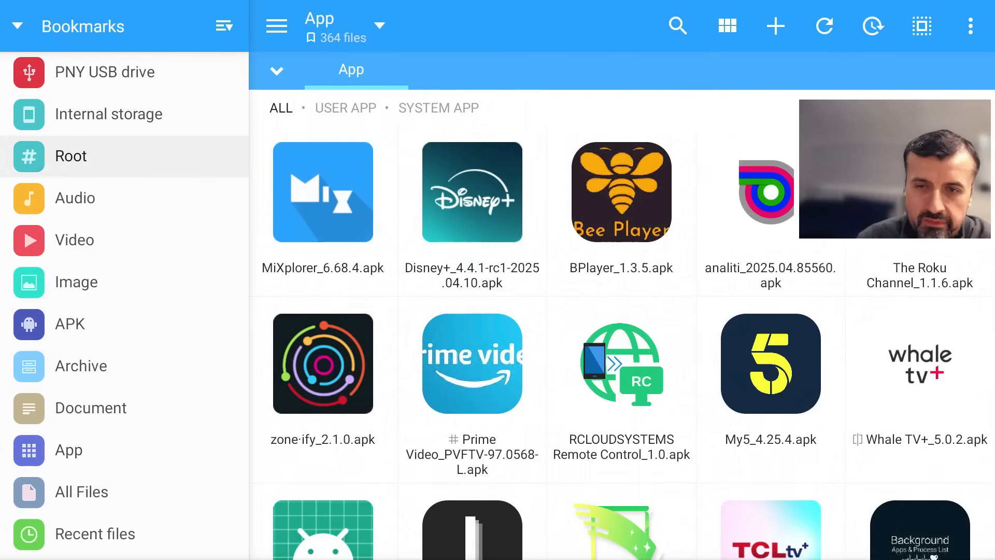
pyautogui.click(322, 192)
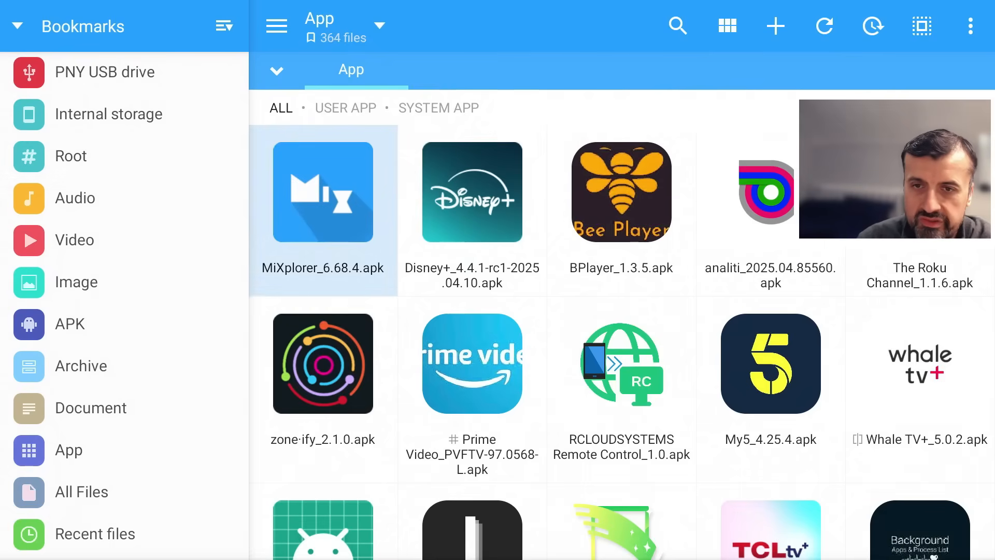
pyautogui.click(346, 107)
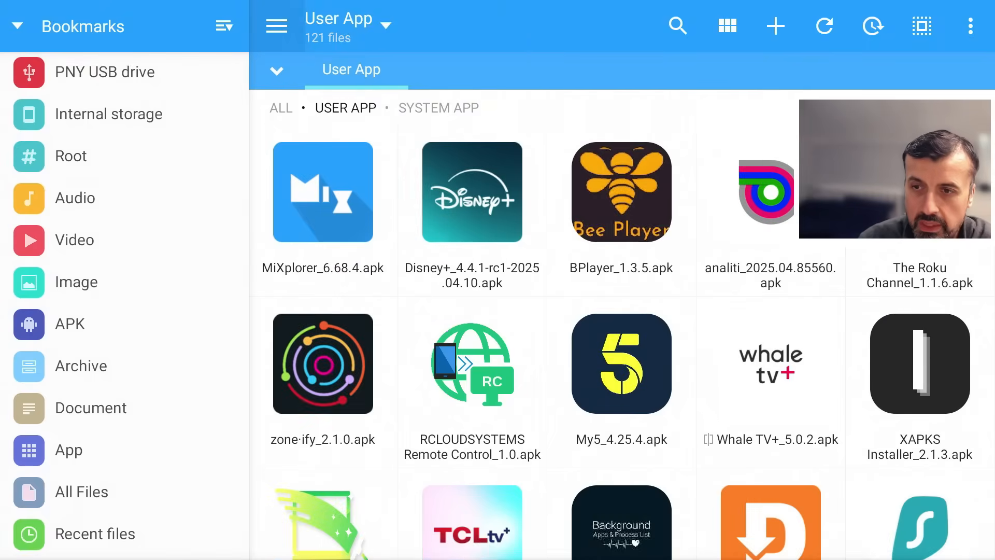
pyautogui.click(322, 192)
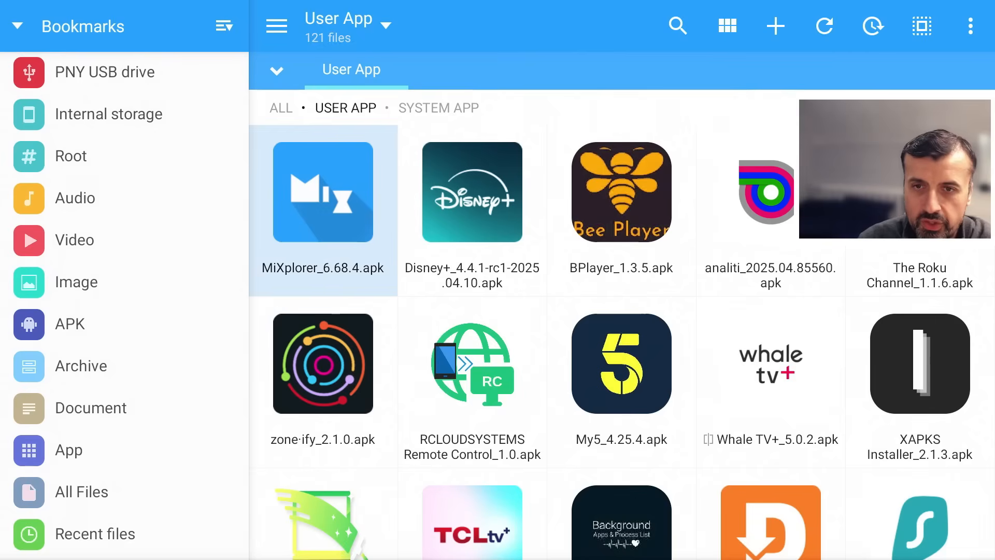
pyautogui.click(621, 192)
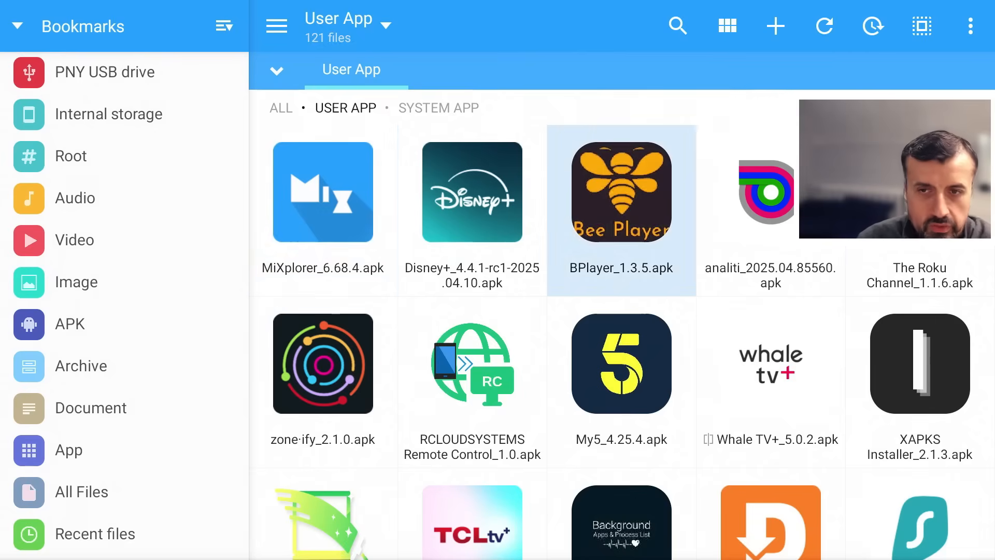
pyautogui.click(322, 362)
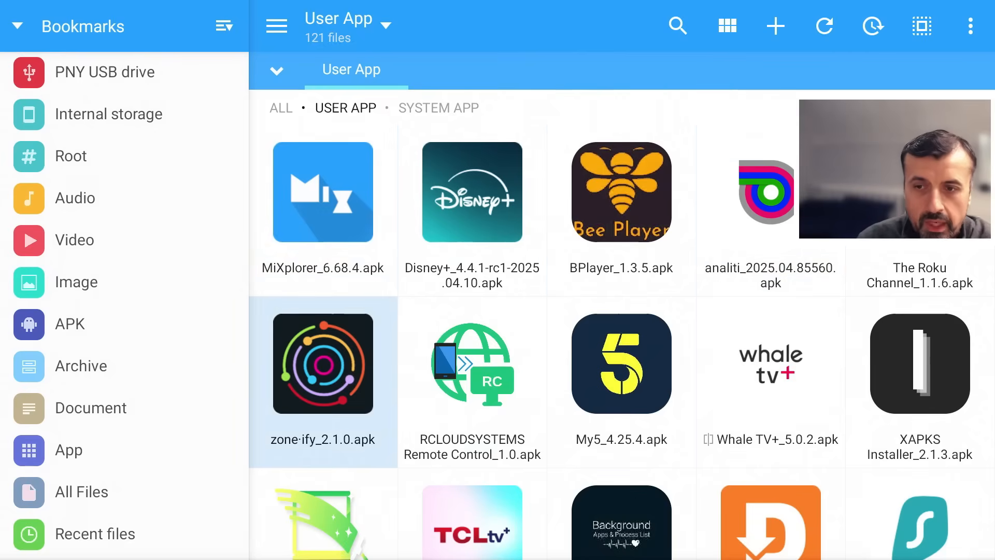
pyautogui.scroll(-3)
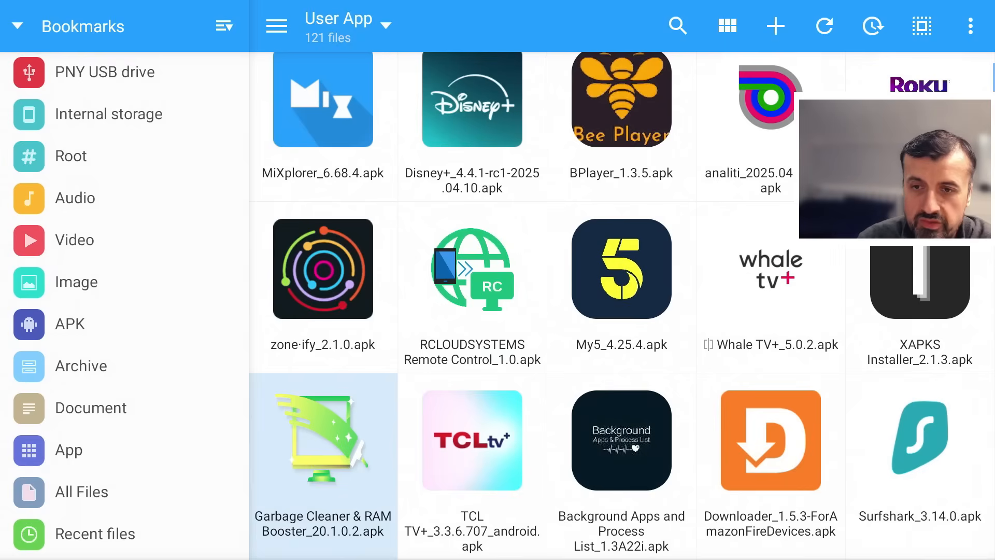
pyautogui.scroll(-3)
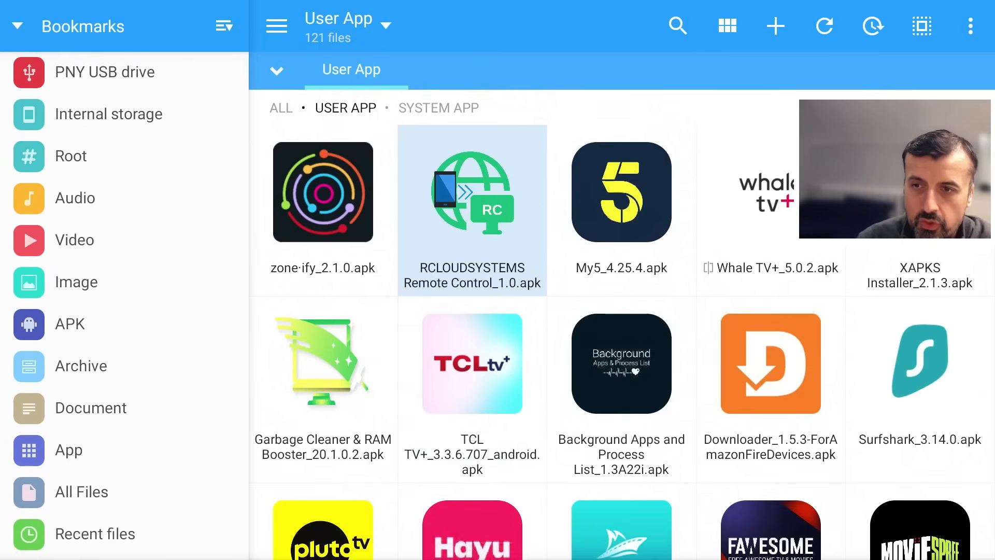
pyautogui.click(323, 193)
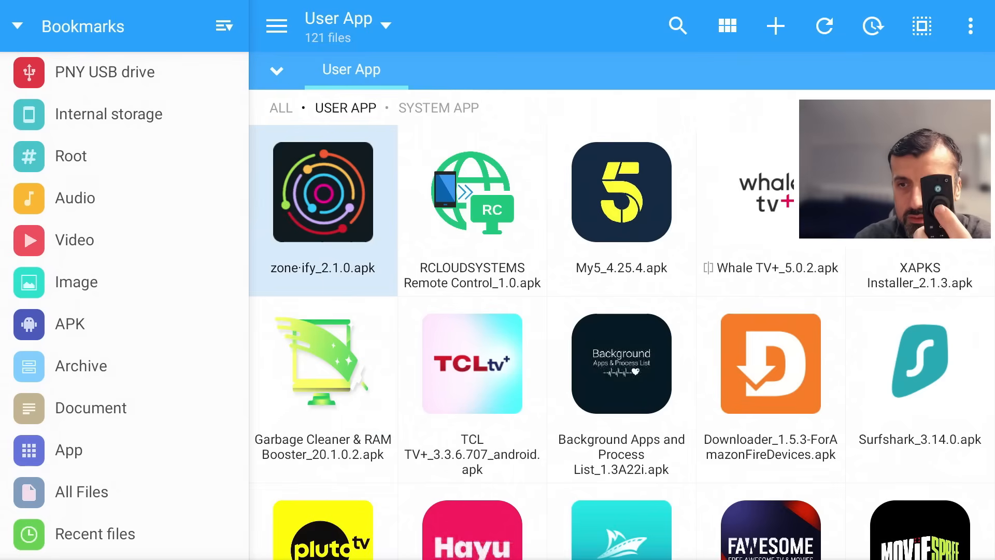
# - Select zone·ify_2.1.0.apk and copy it, then head back toward the storage bookmarks
pyautogui.click(322, 193)
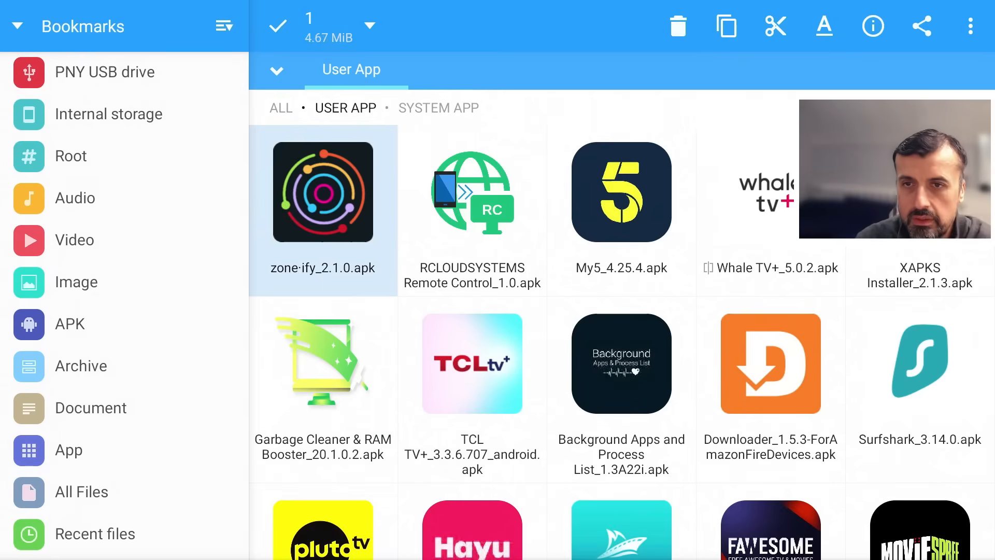
pyautogui.scroll(3)
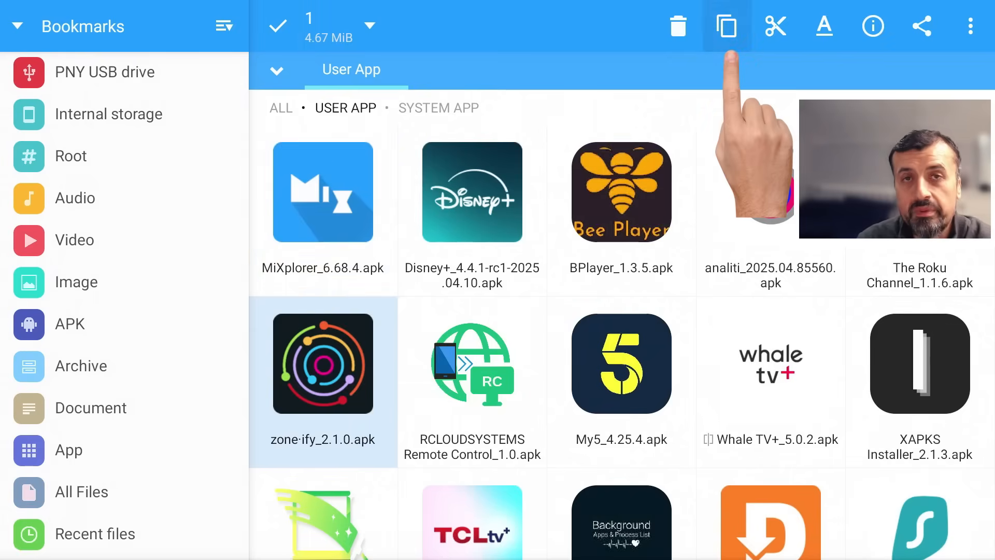
pyautogui.click(726, 24)
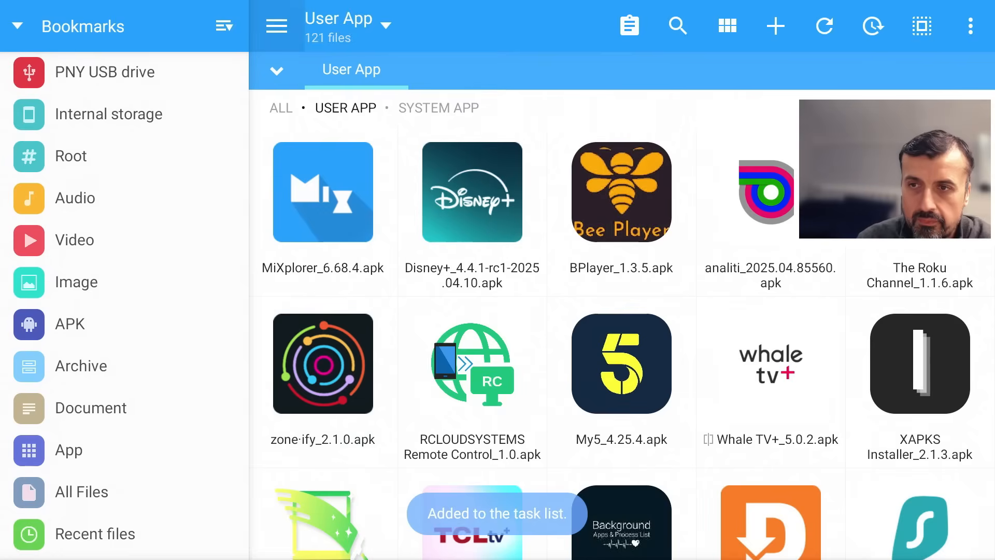
pyautogui.click(322, 362)
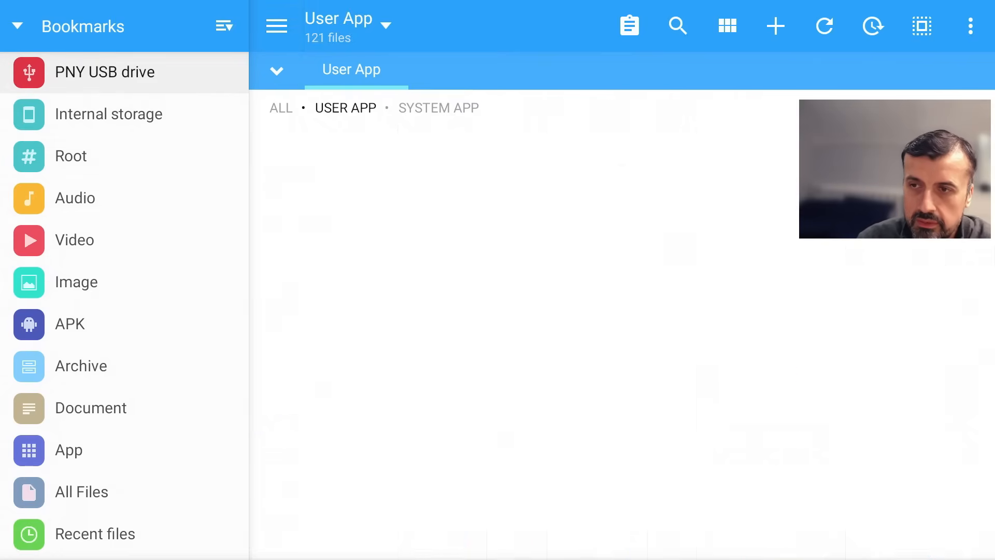
# - Paste zone·ify_2.1.0.apk onto the PNY USB drive, allowing MiXplorer drive access, then return to App
pyautogui.click(104, 72)
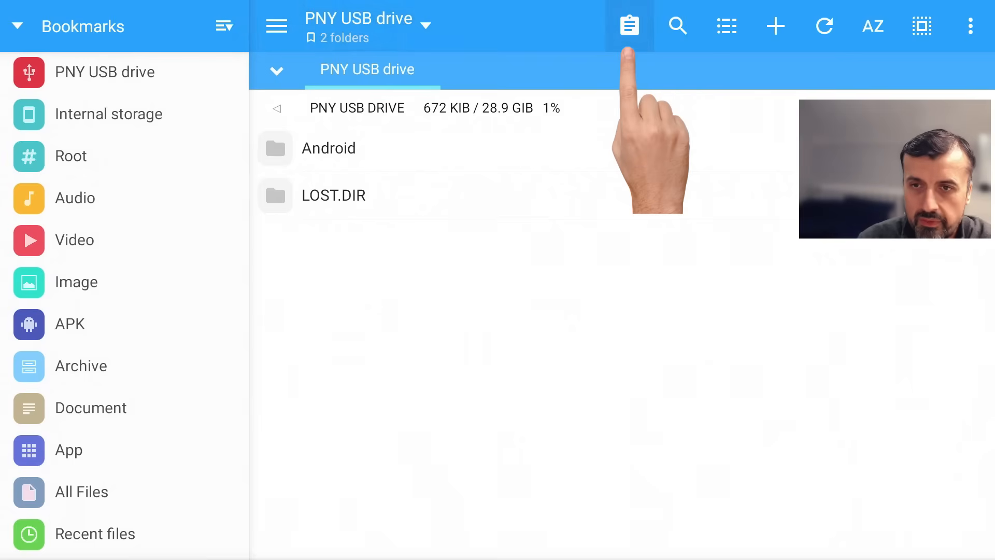
pyautogui.click(629, 25)
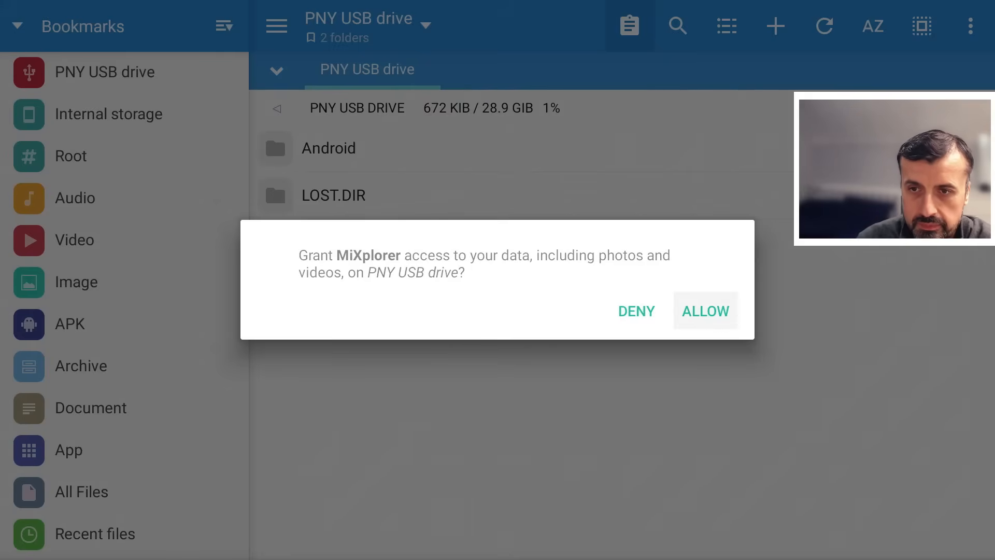
pyautogui.click(704, 310)
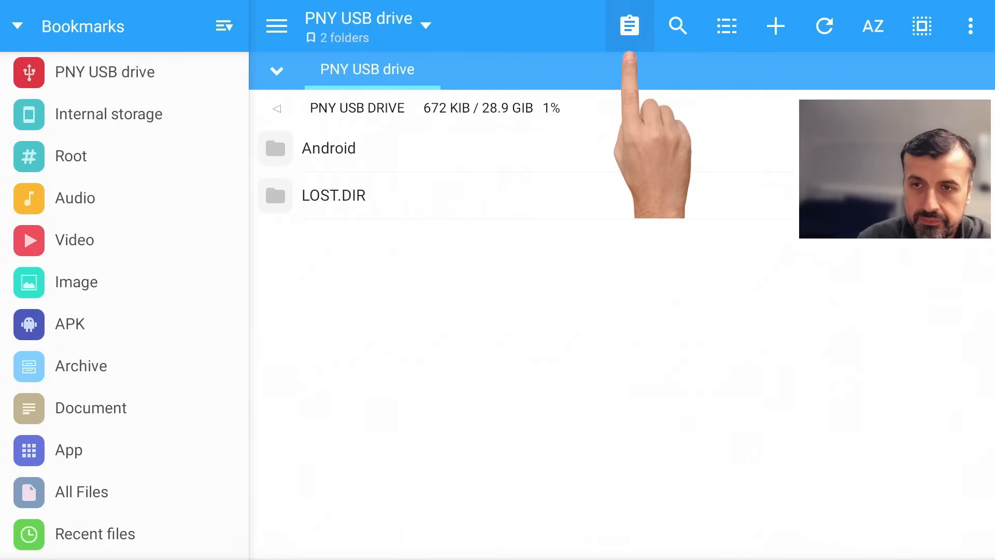
pyautogui.click(628, 25)
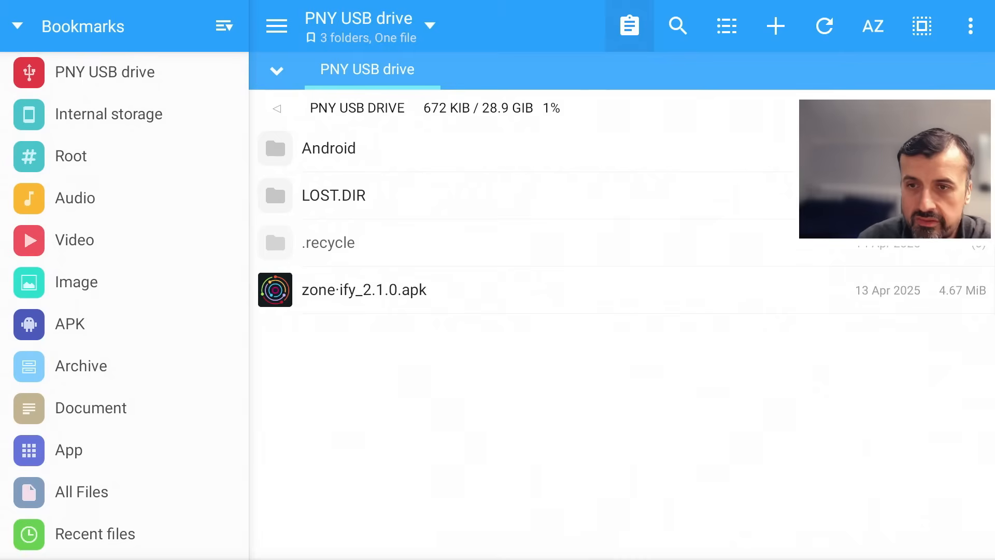
pyautogui.click(95, 324)
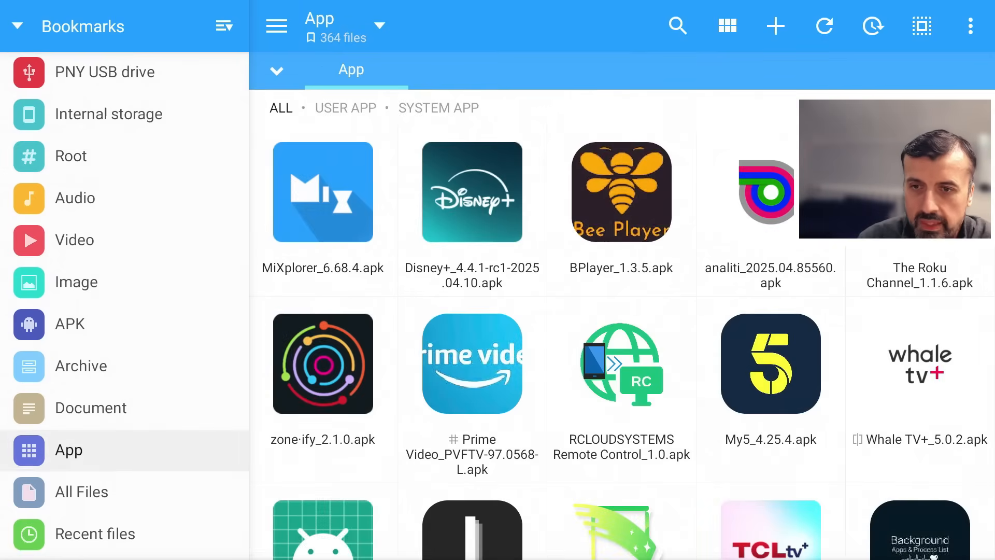
# - Select RCLOUDSYSTEMS Remote Control, Background Apps and Process List, and Downloader in the App list
pyautogui.scroll(-3)
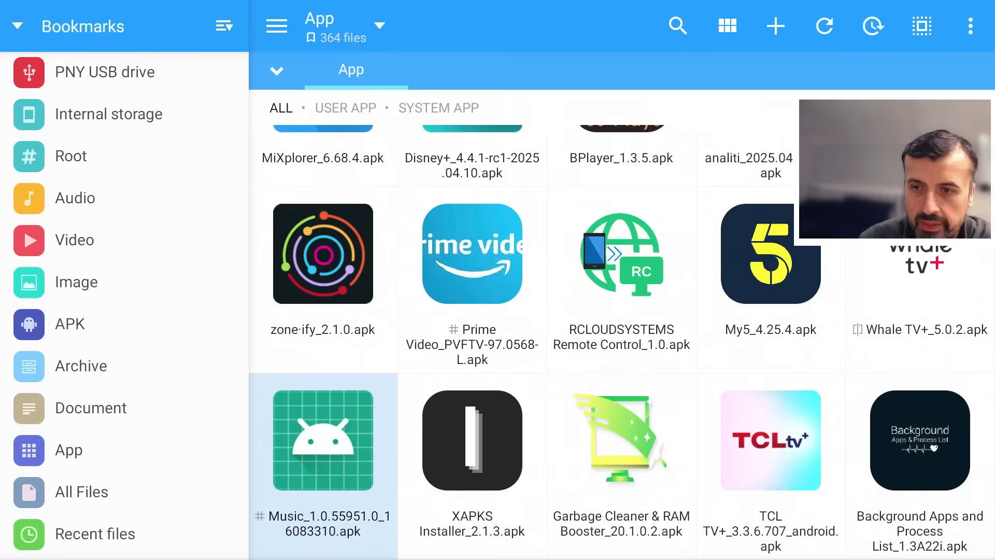
pyautogui.scroll(-3)
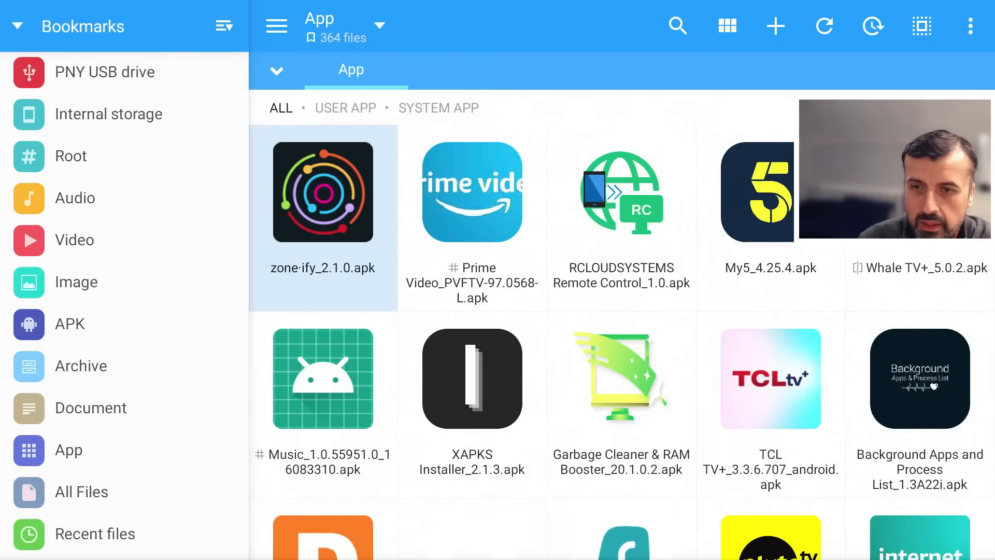
pyautogui.click(620, 193)
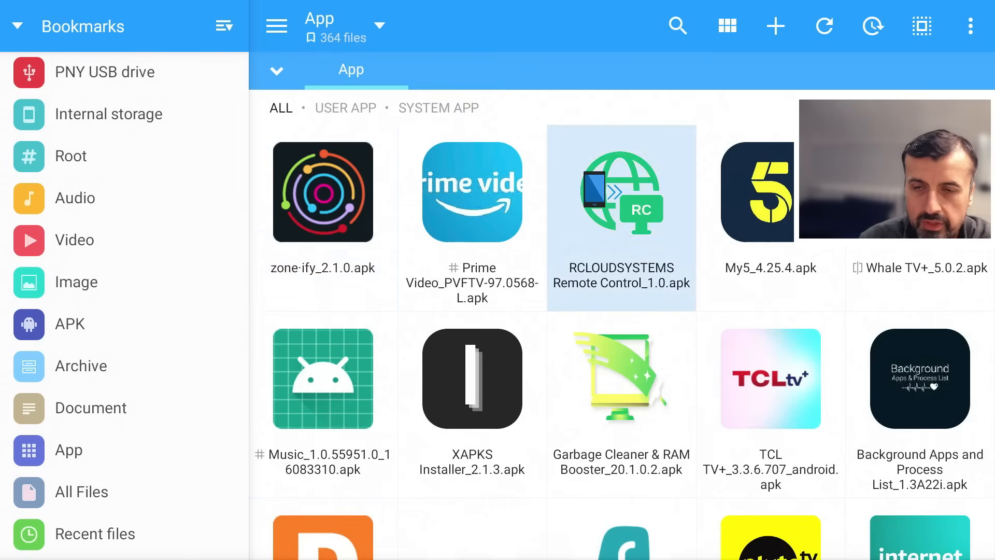
pyautogui.click(621, 192)
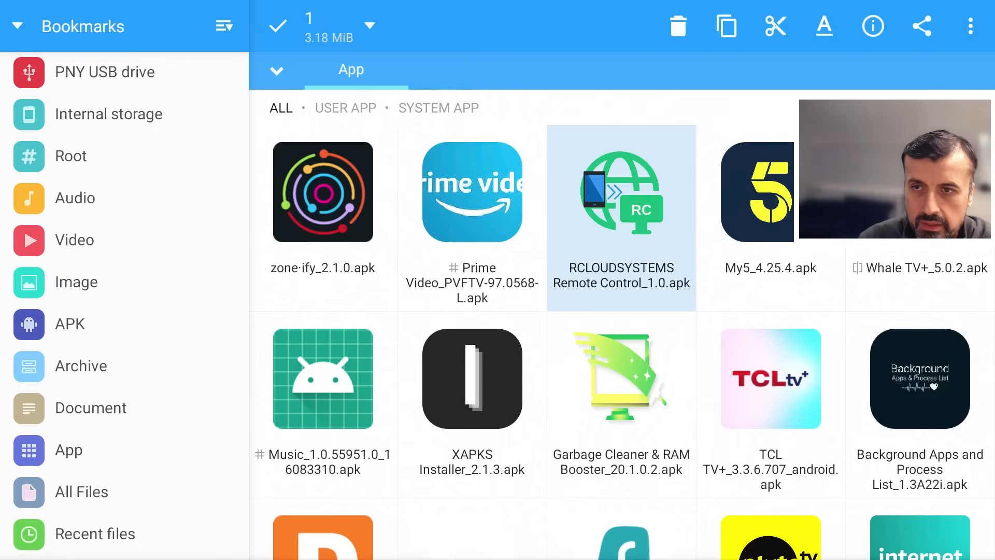
pyautogui.scroll(3)
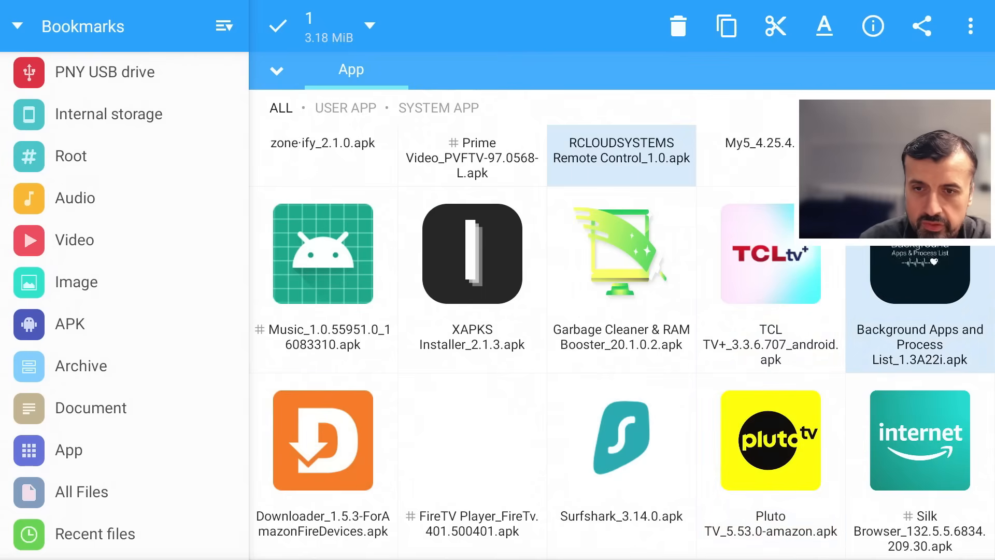
pyautogui.click(473, 440)
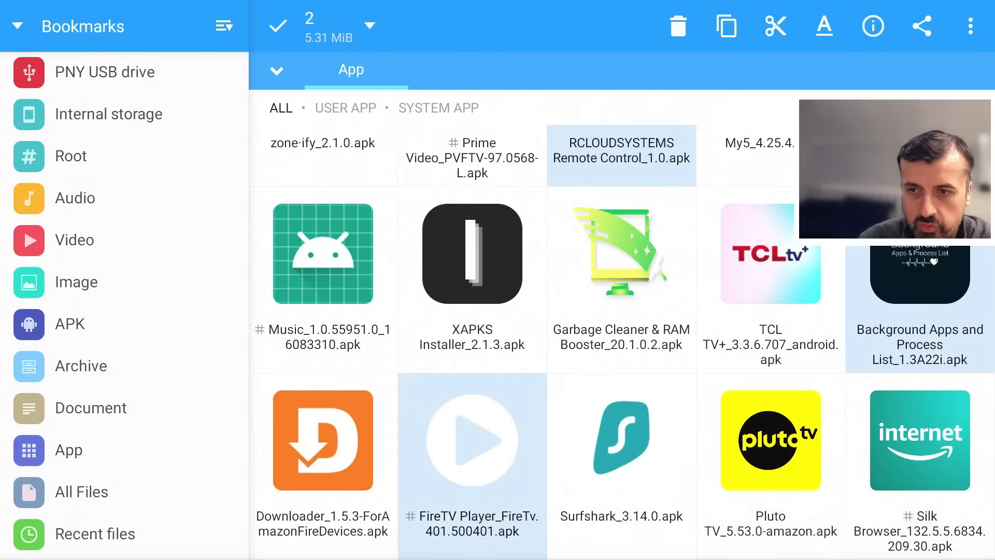
pyautogui.click(322, 440)
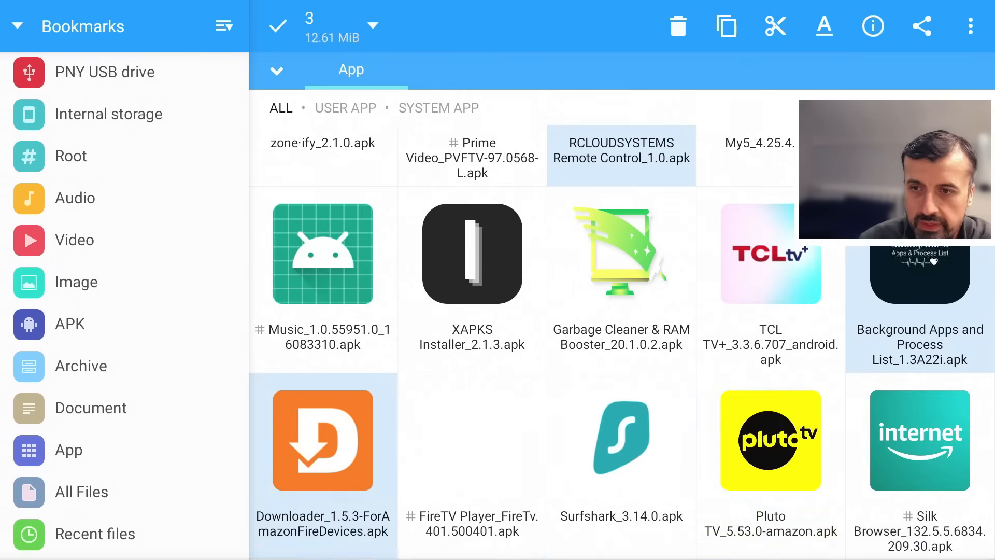
# - Add Streamfire and further app files such as MovieArk and TVTAP to the selection
pyautogui.scroll(-3)
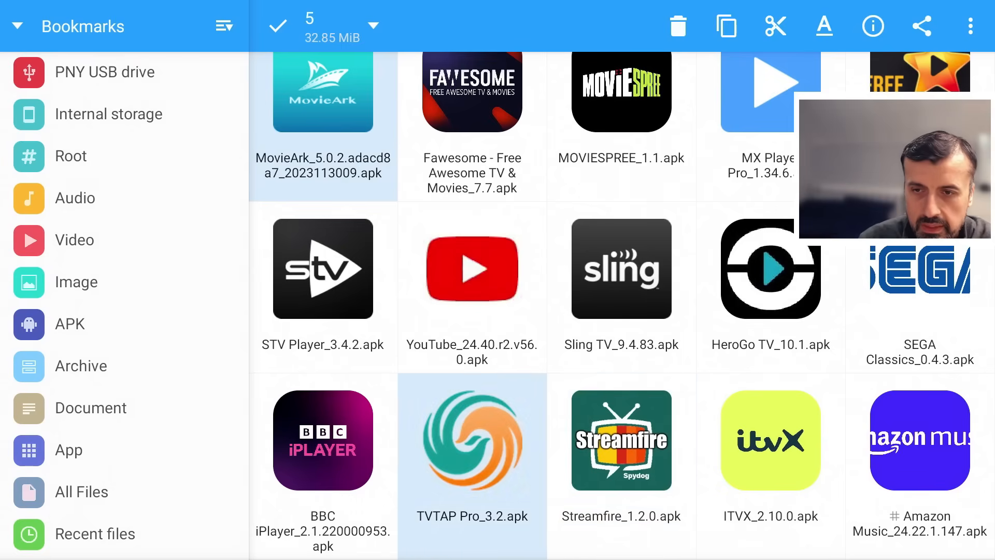
pyautogui.click(621, 440)
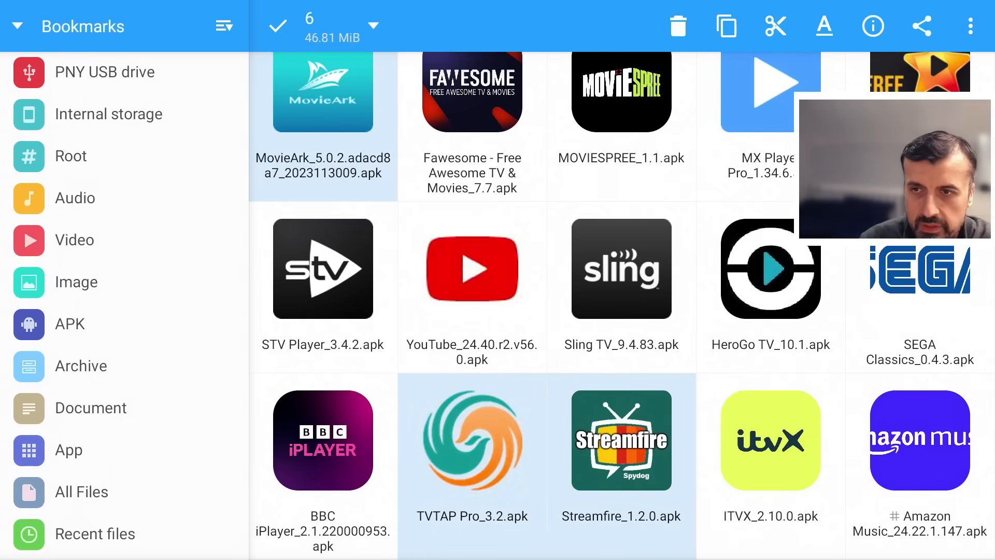
pyautogui.scroll(-3)
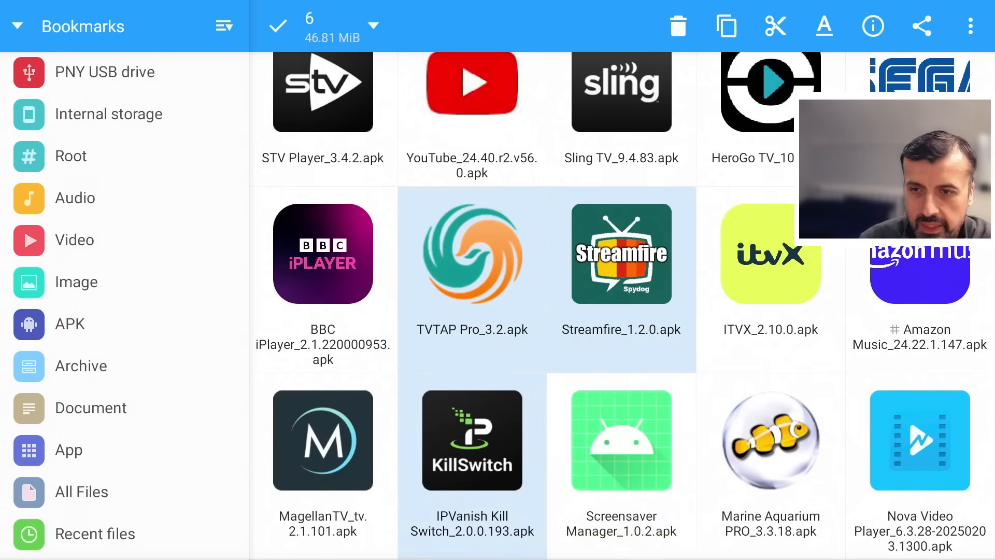
pyautogui.click(621, 440)
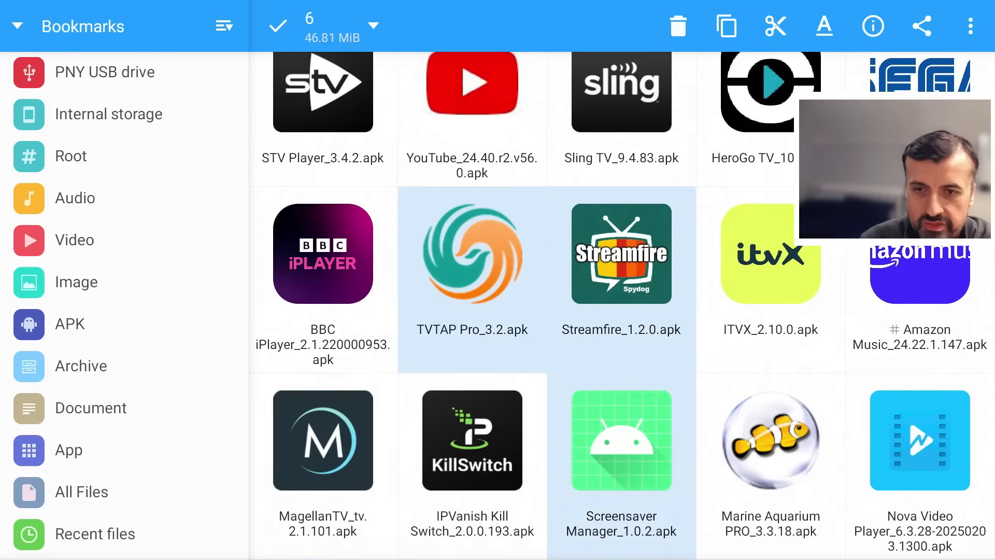
pyautogui.click(770, 440)
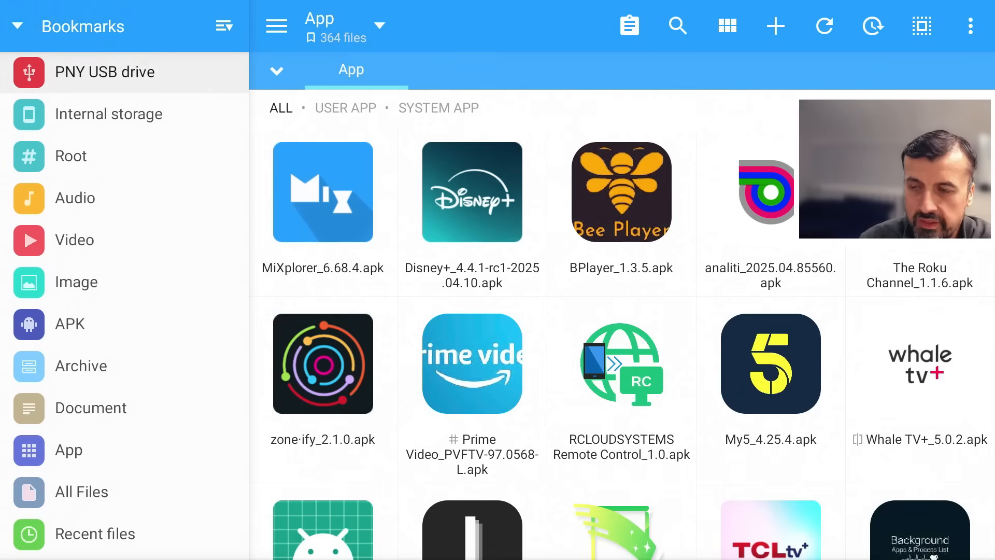
# - Paste the selected APKs into the PNY USB drive root, which now lists 8 files
pyautogui.click(105, 71)
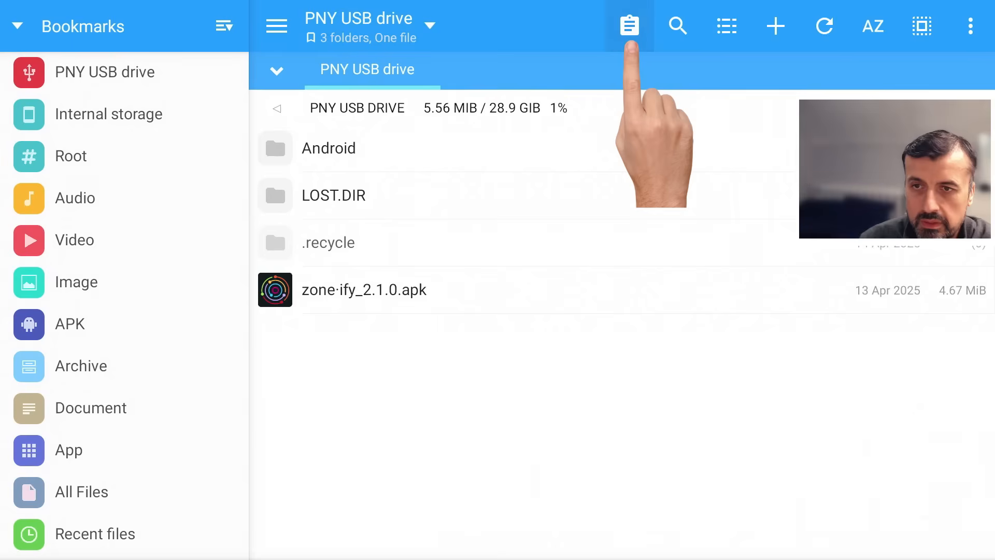
pyautogui.click(628, 25)
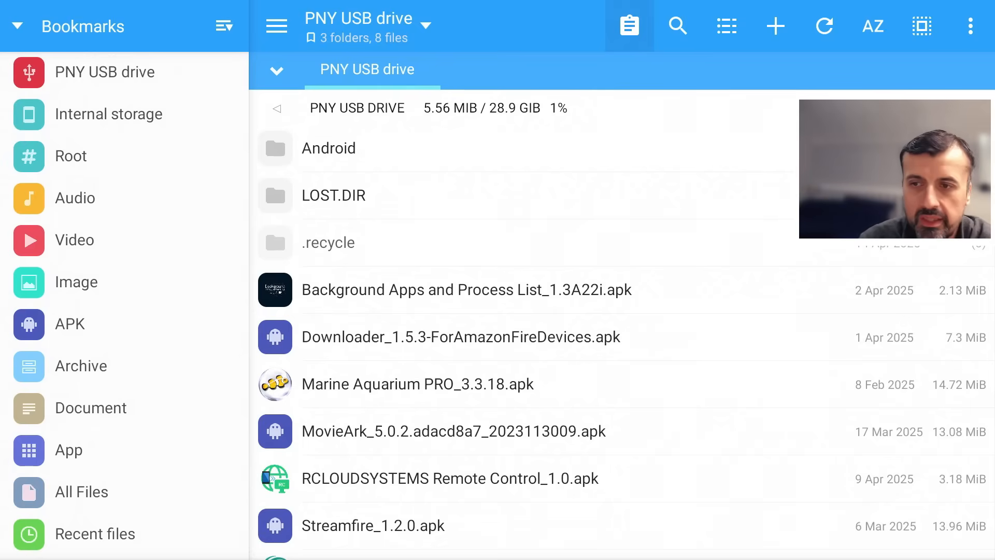
pyautogui.click(629, 26)
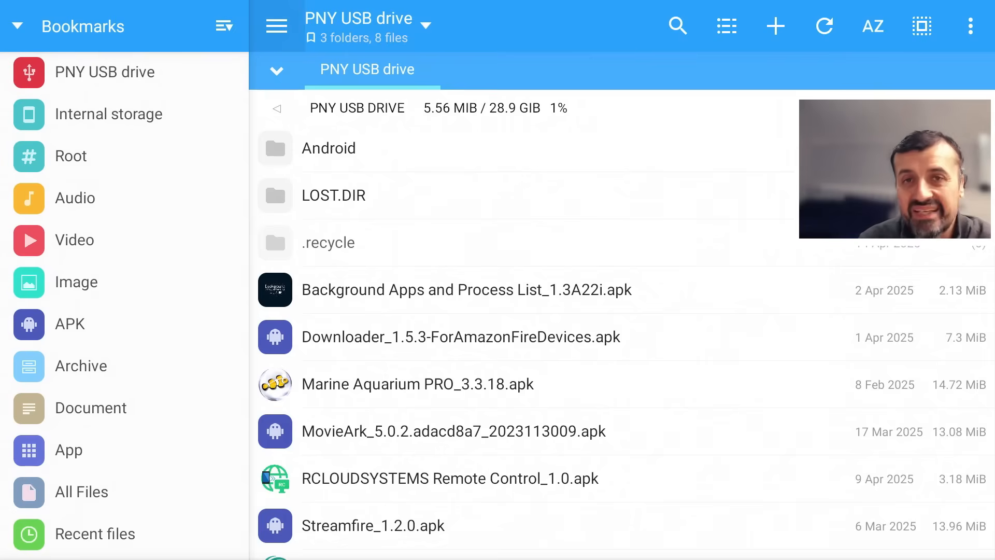
pyautogui.click(329, 148)
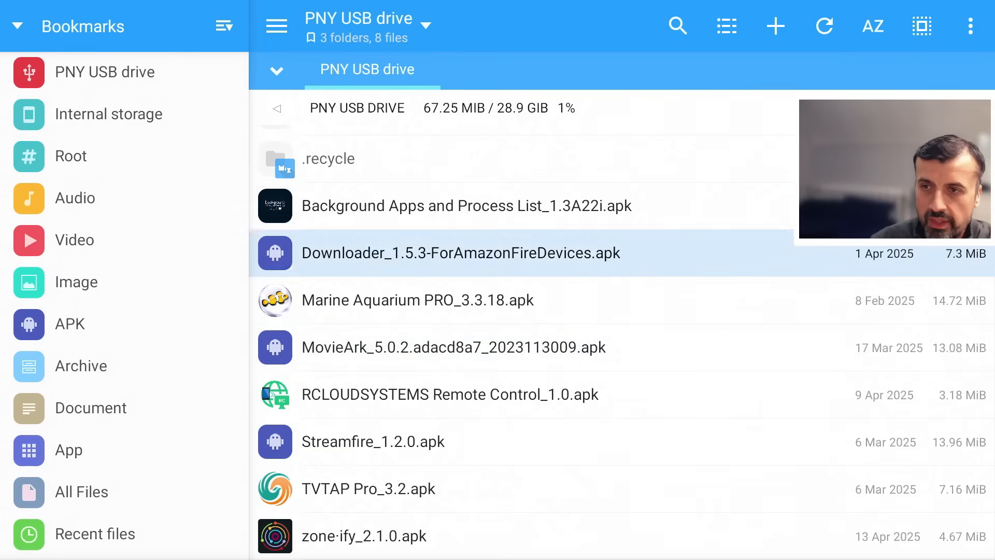
# - Switch the file view to the device's Internal storage from Bookmarks
pyautogui.click(107, 114)
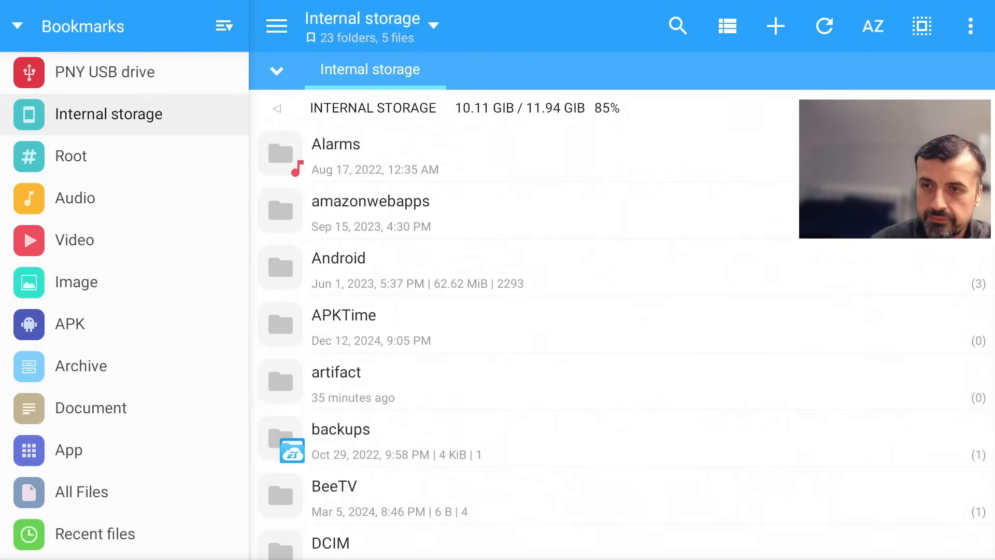
pyautogui.click(96, 156)
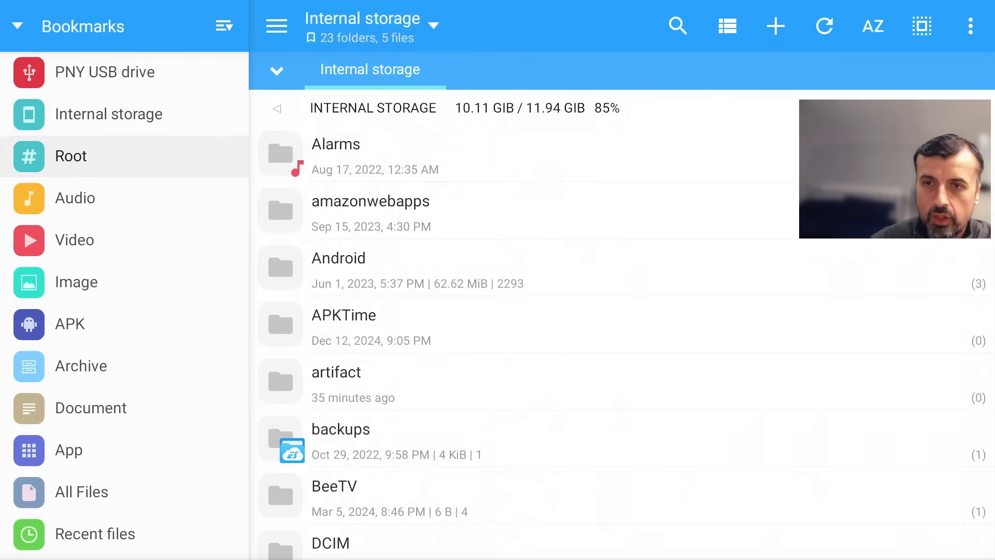
pyautogui.click(728, 25)
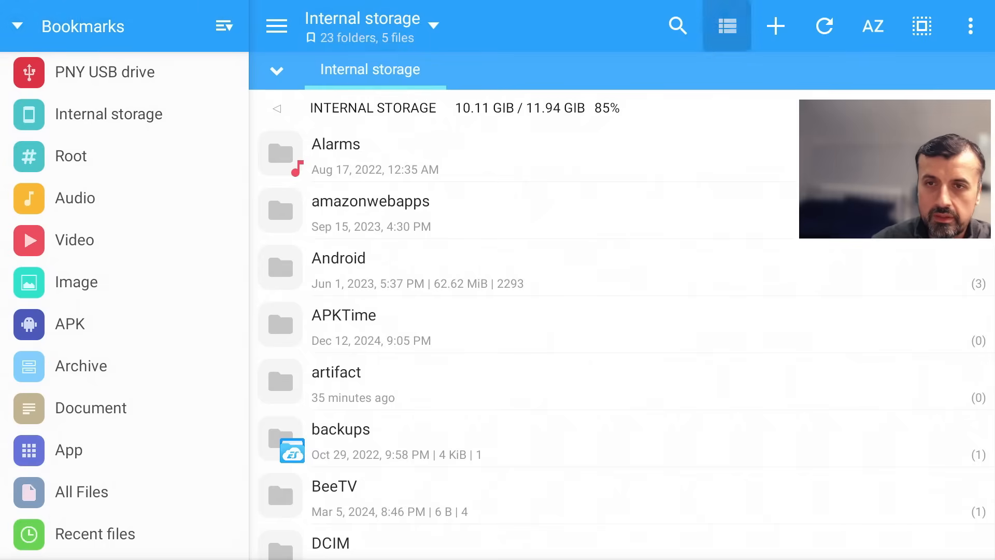
# - Start the HTTP/WebDav file server from the Servers list in the overflow menu
pyautogui.click(970, 26)
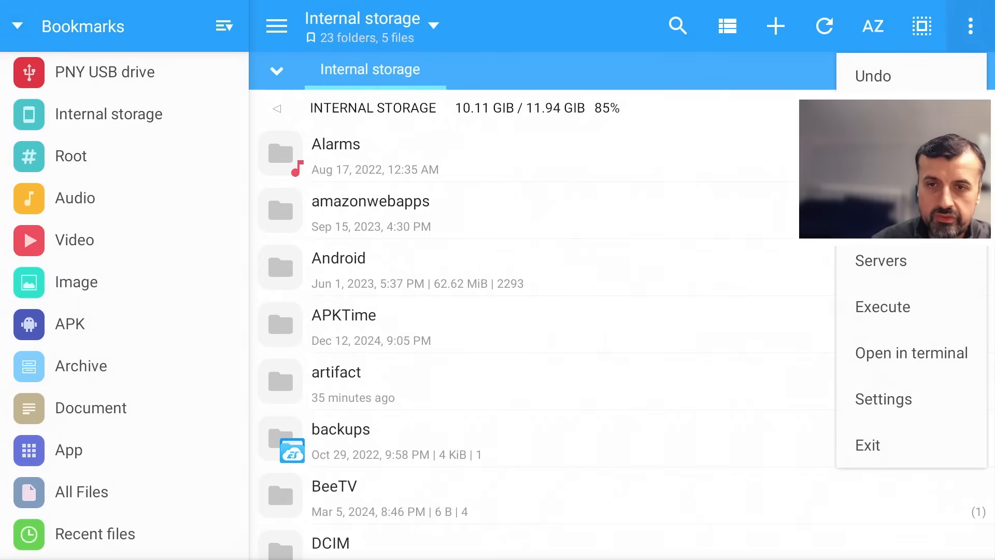
pyautogui.click(881, 260)
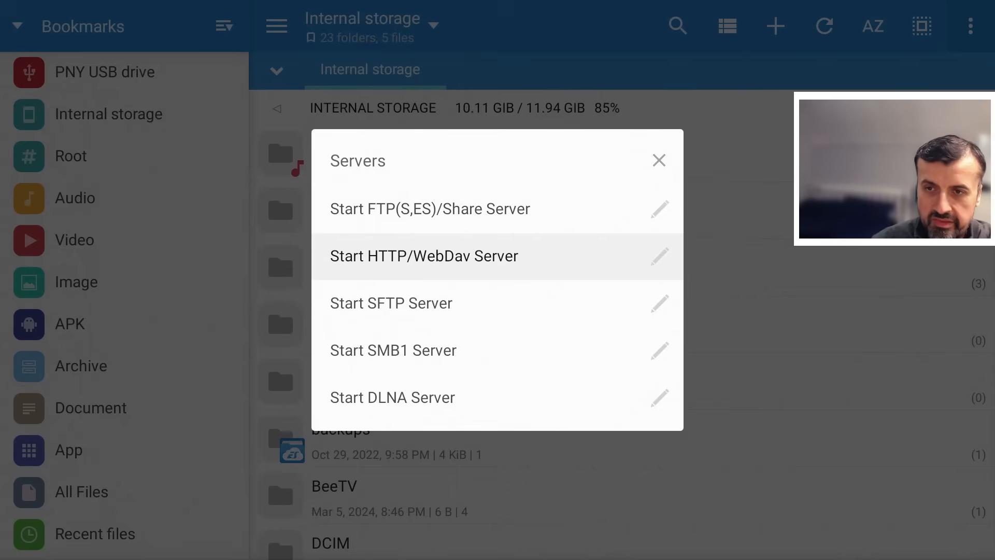
pyautogui.click(424, 256)
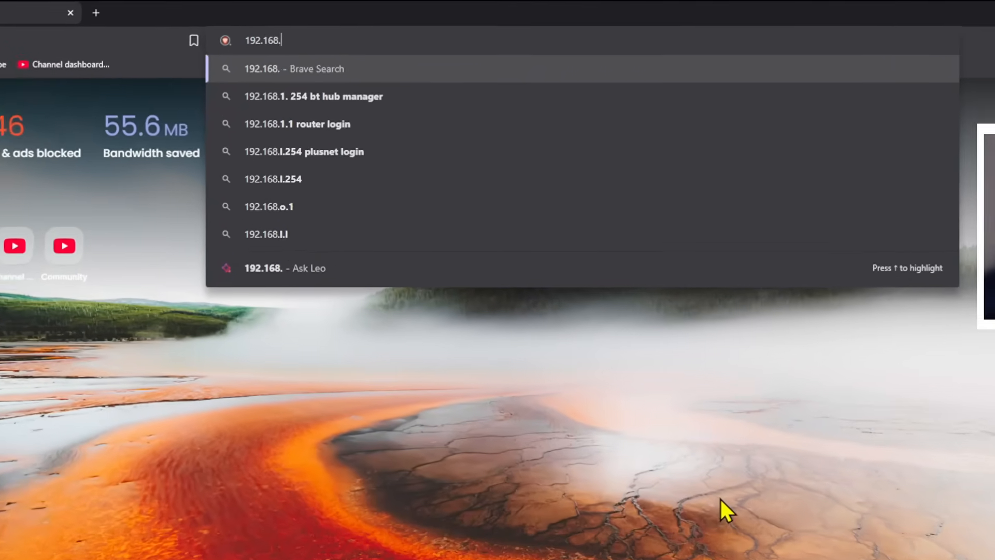
# - Load the Fire TV's web server page at 192.168.0.148:8181 and enlarge it for readability
pyautogui.write('0.14')
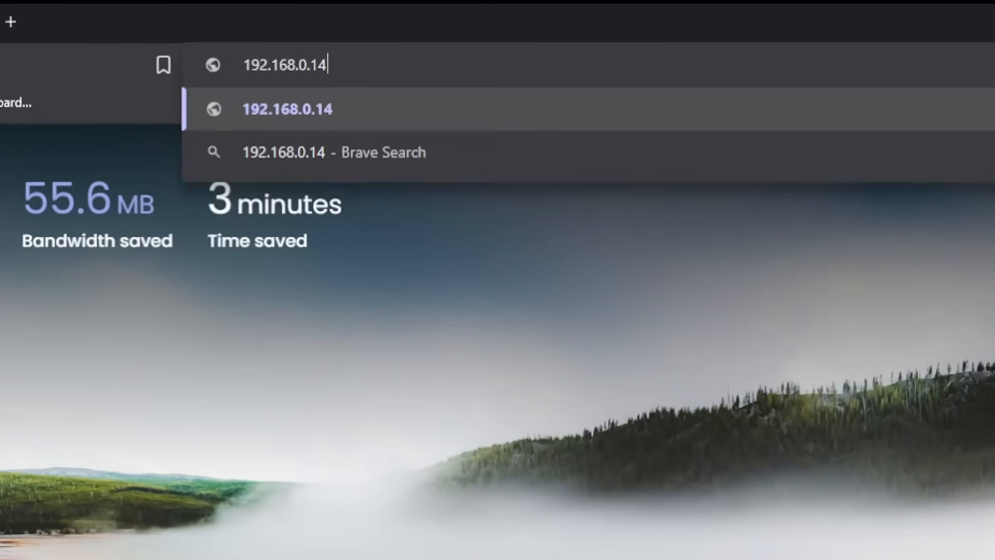
pyautogui.write('8:')
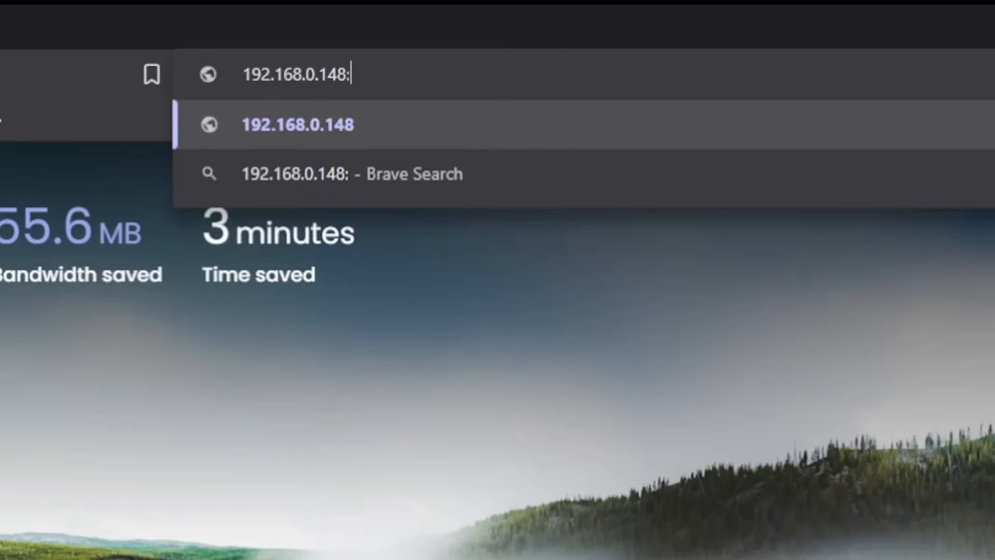
pyautogui.write('8181')
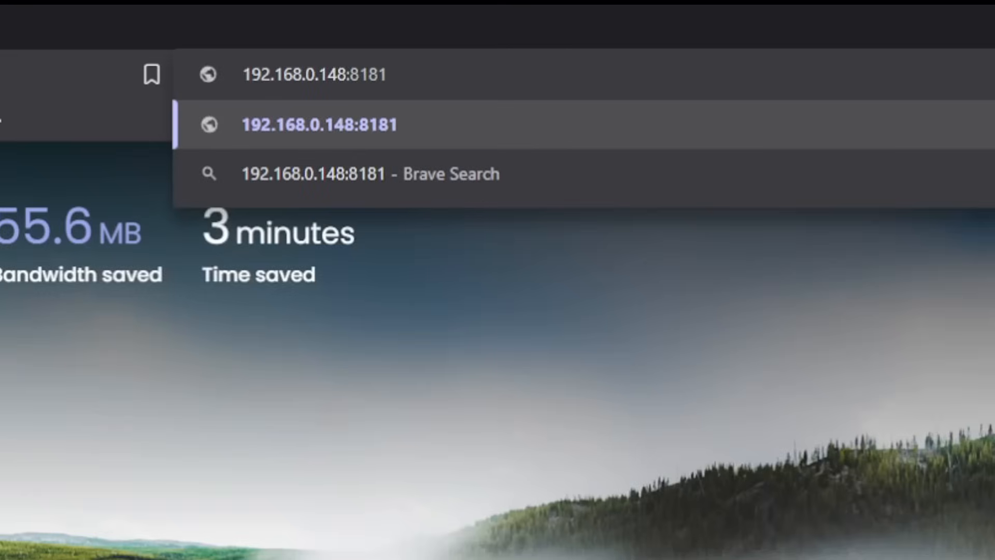
pyautogui.click(319, 124)
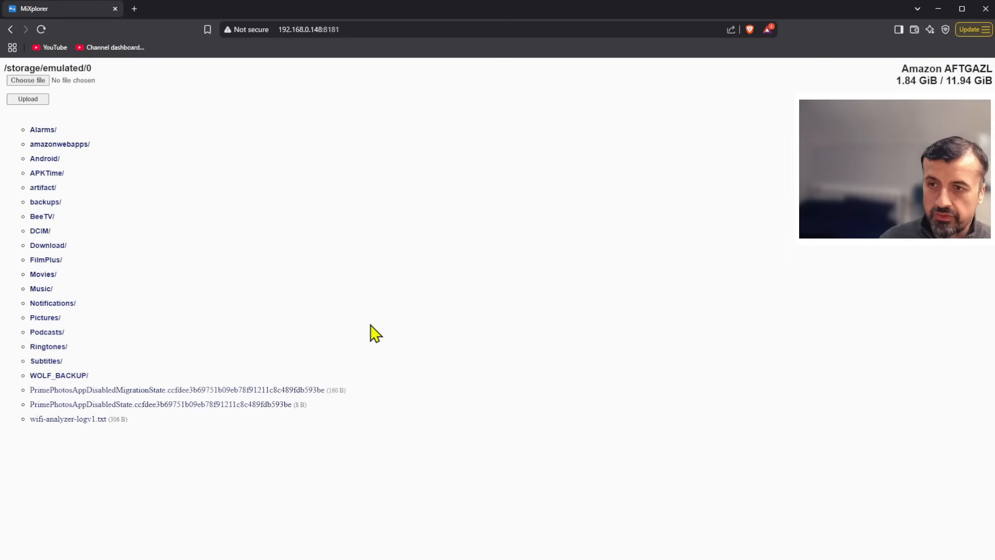
pyautogui.press('ctrl+plus')
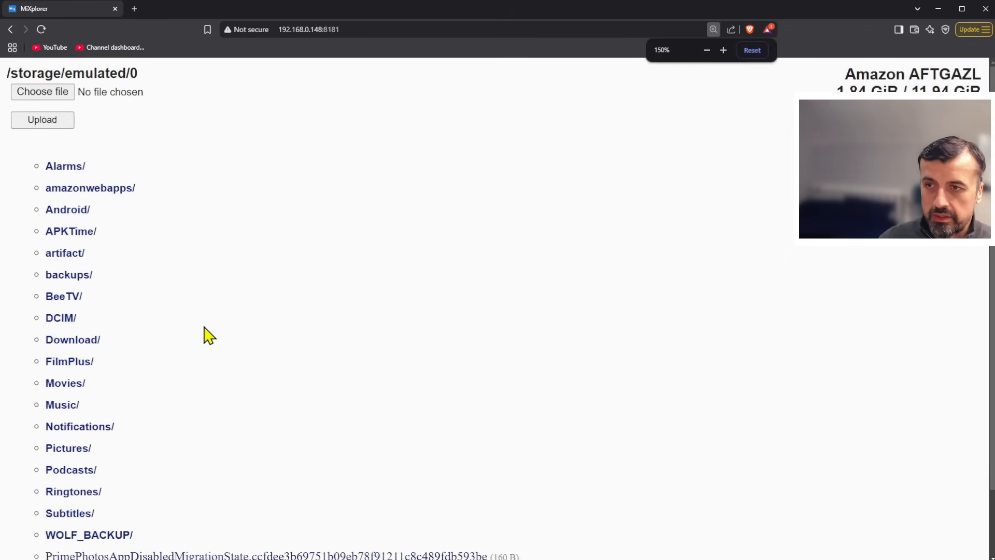
pyautogui.click(723, 49)
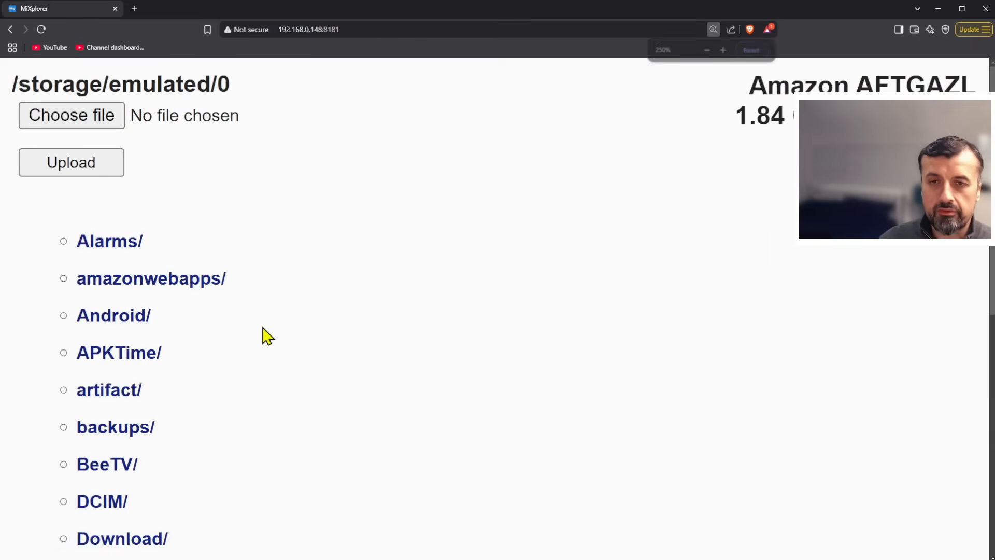
# - Browse into Download/Downloader and bring up the file chooser to upload from the PC
pyautogui.scroll(-3)
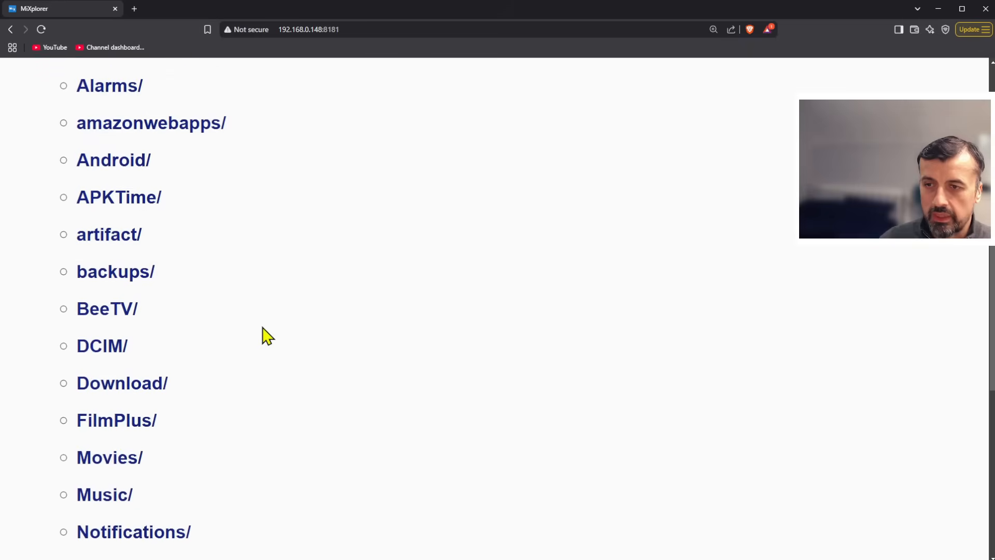
pyautogui.click(121, 382)
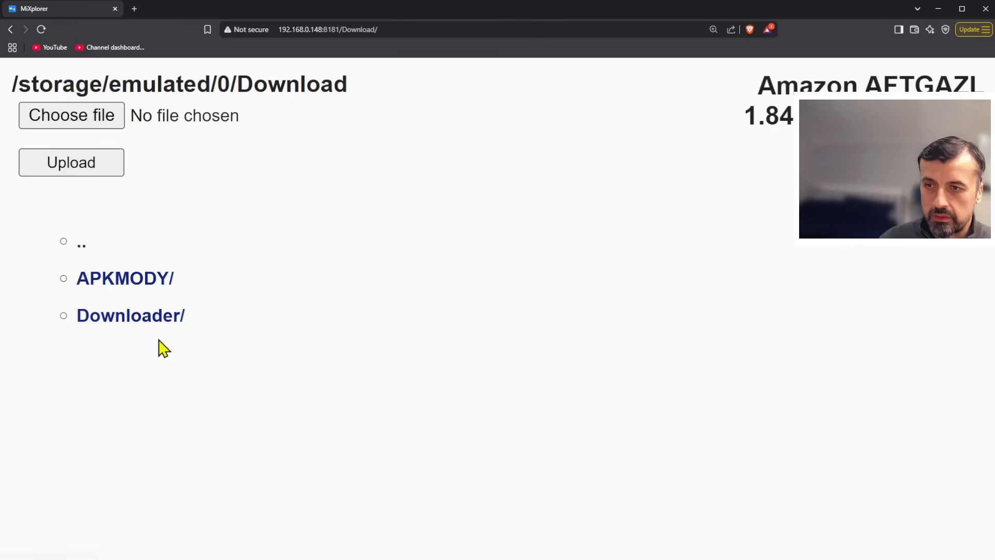
pyautogui.click(130, 315)
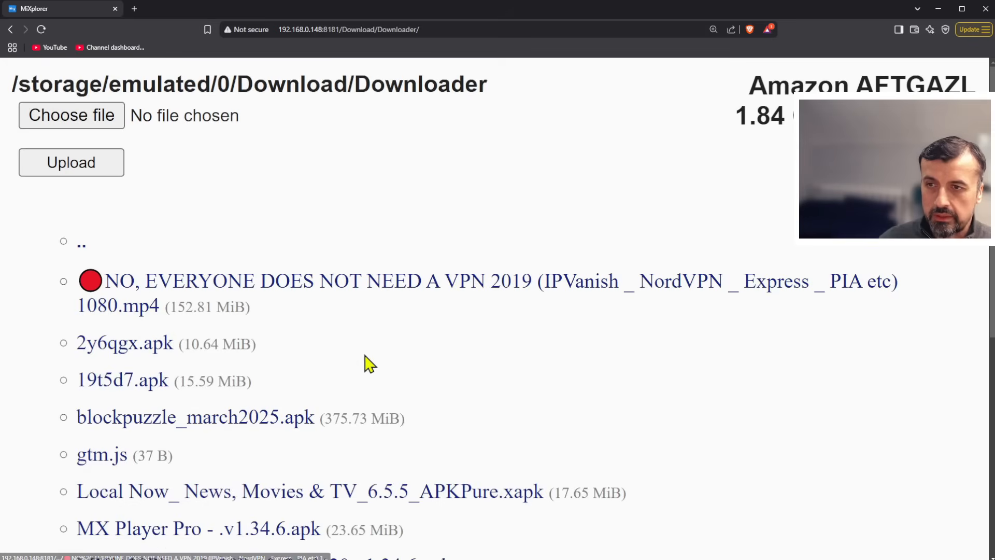
pyautogui.scroll(-3)
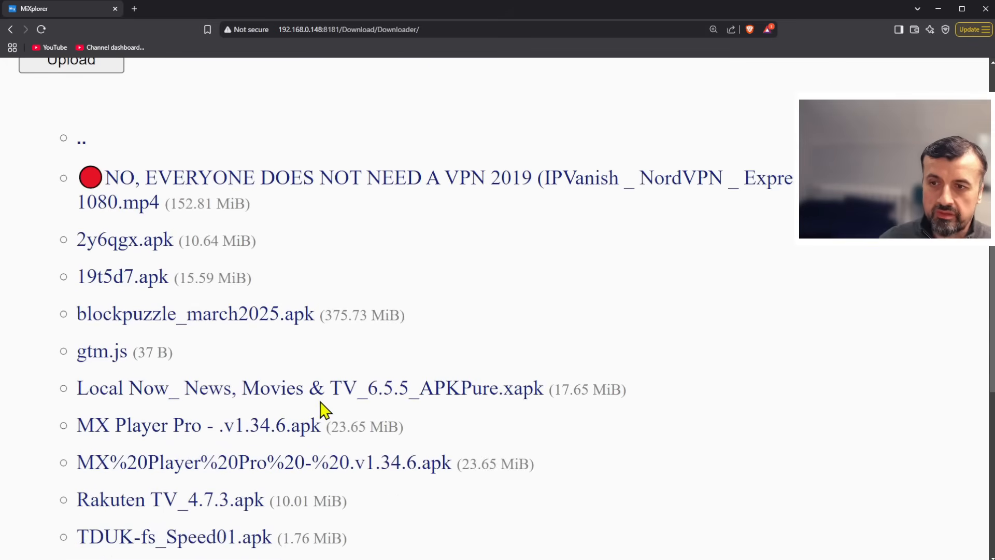
pyautogui.scroll(3)
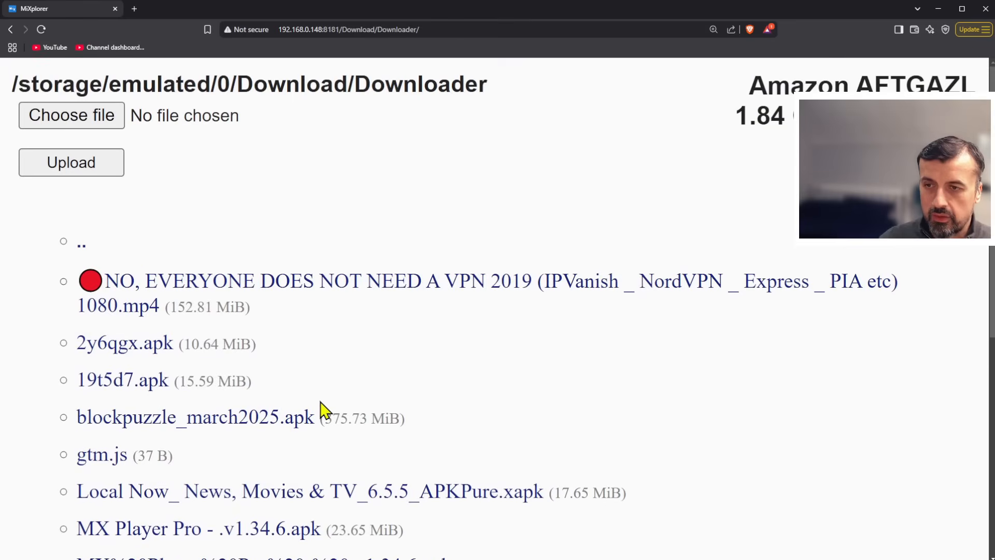
pyautogui.scroll(-3)
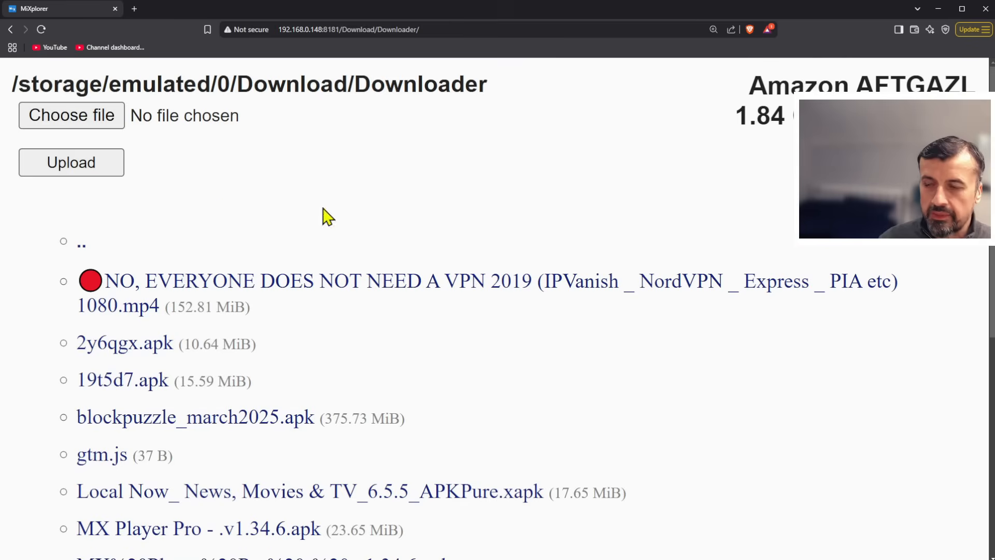
pyautogui.click(71, 115)
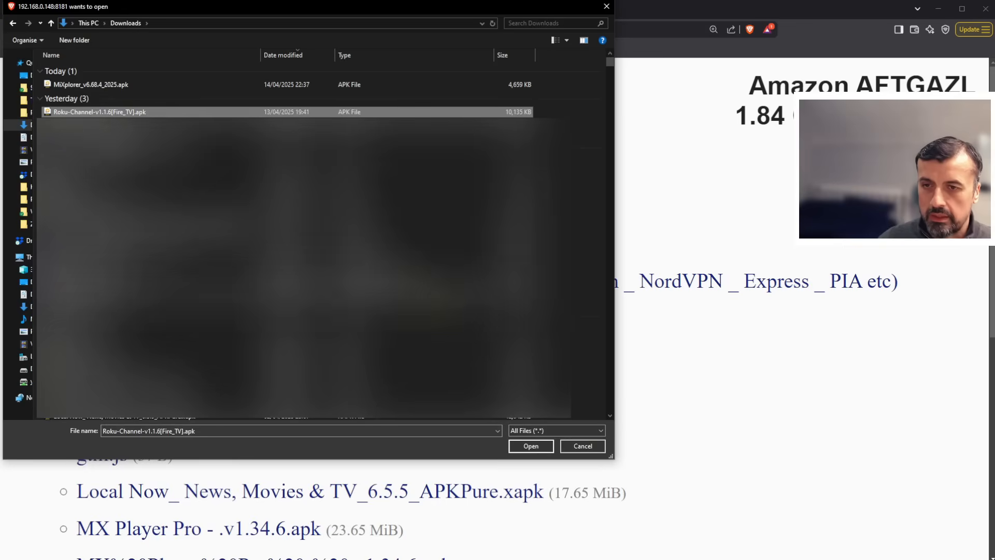
# - Upload Roku-Channel-v1.1.6[Fire_TV].apk from the PC into the Downloader folder
pyautogui.click(530, 446)
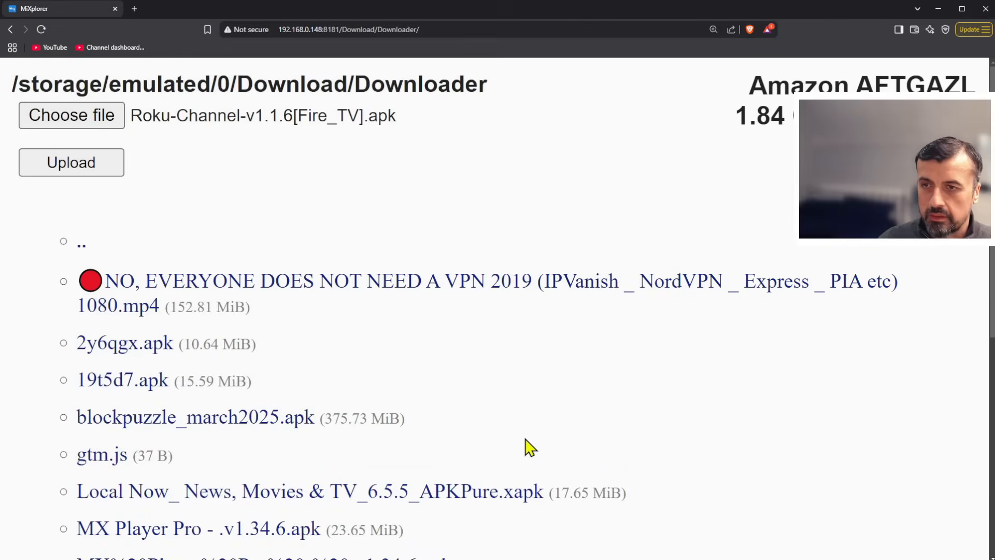
pyautogui.click(72, 163)
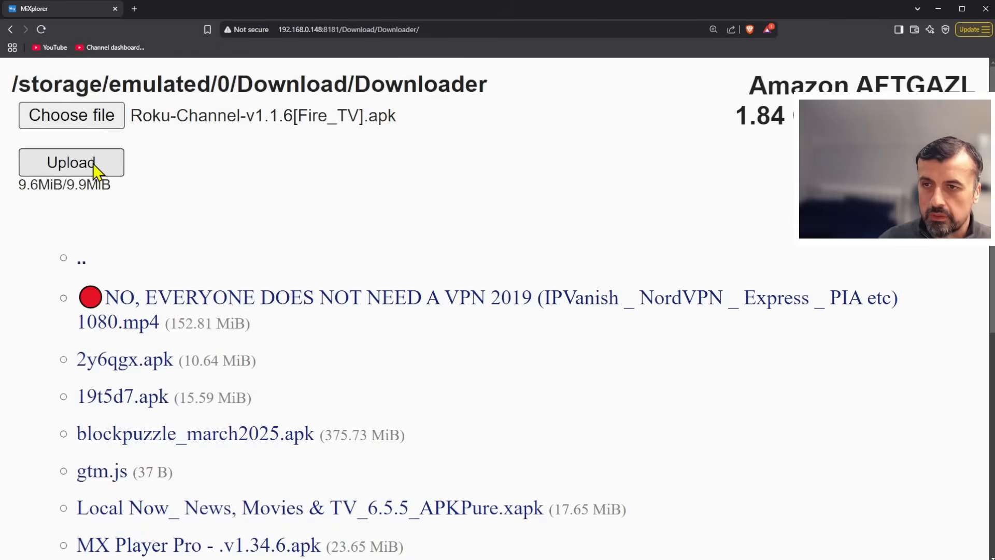
pyautogui.click(72, 162)
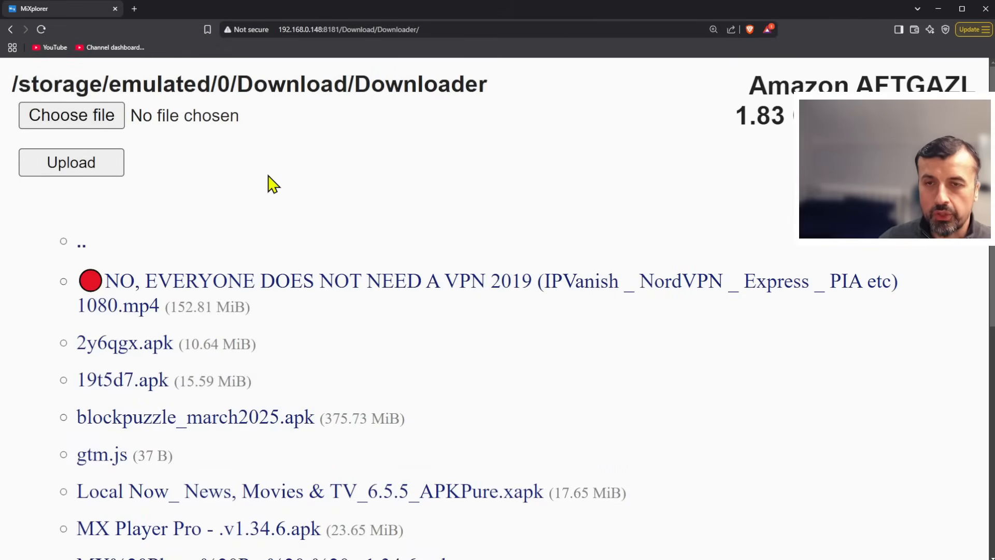
pyautogui.moveTo(284, 247)
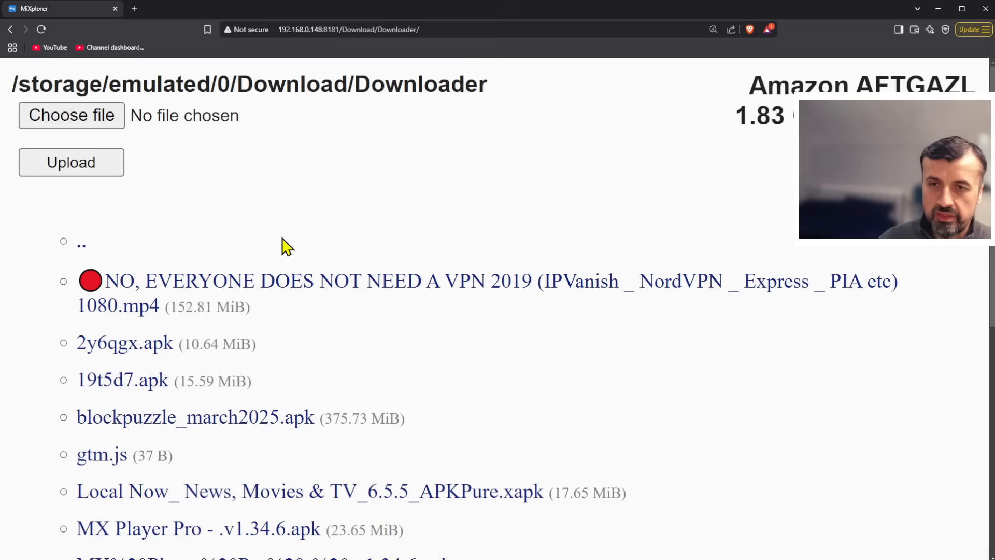
# - Go back up through Download to the Fire TV storage root listing
pyautogui.click(81, 241)
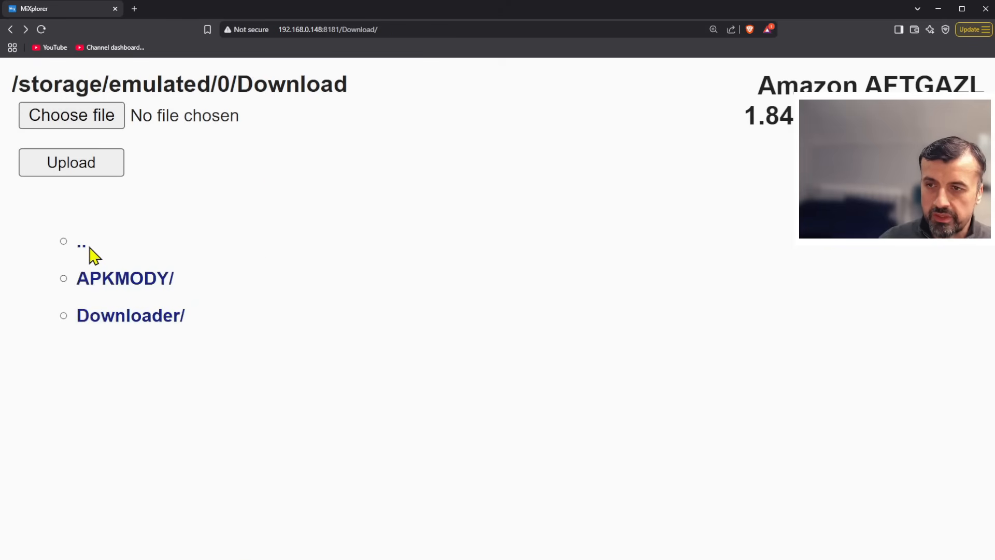
pyautogui.click(81, 245)
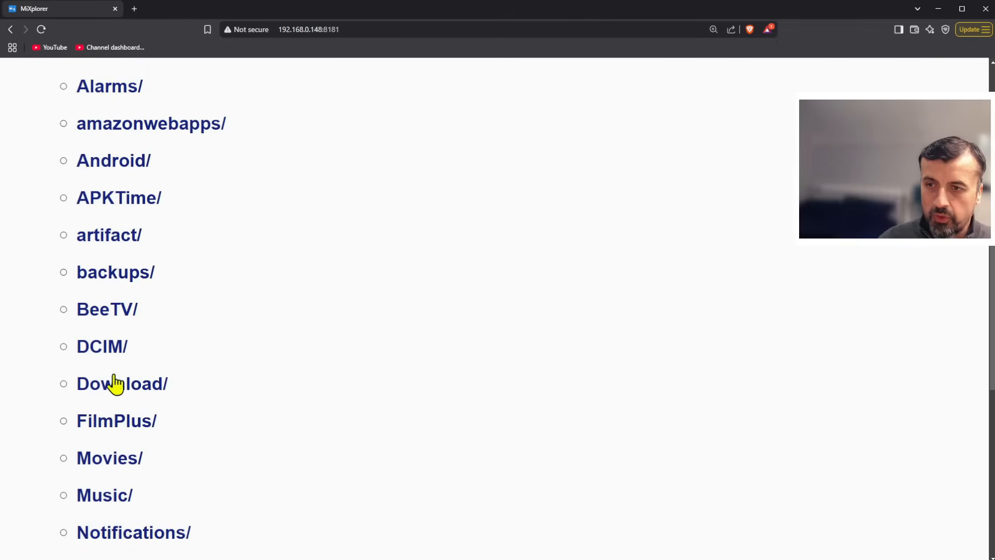
pyautogui.moveTo(274, 350)
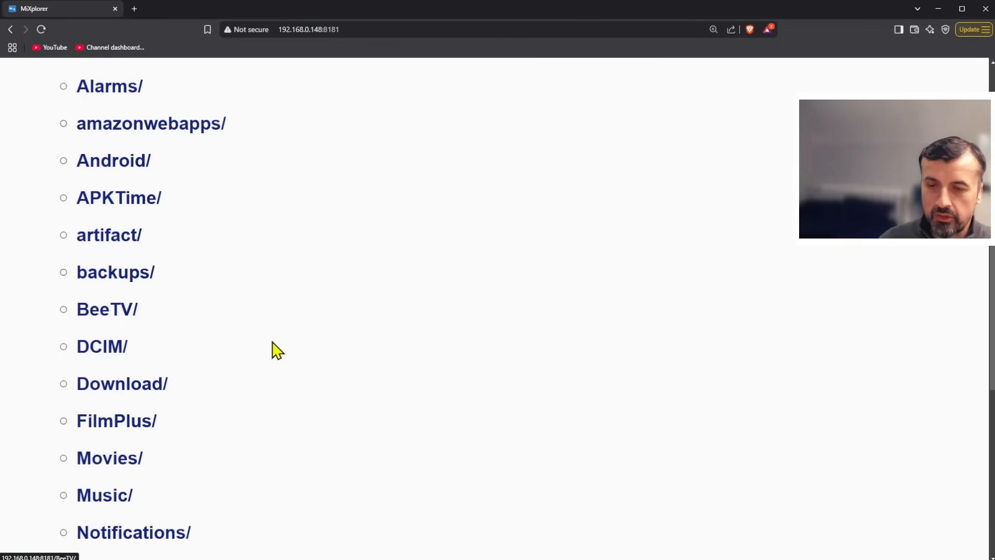
pyautogui.moveTo(282, 370)
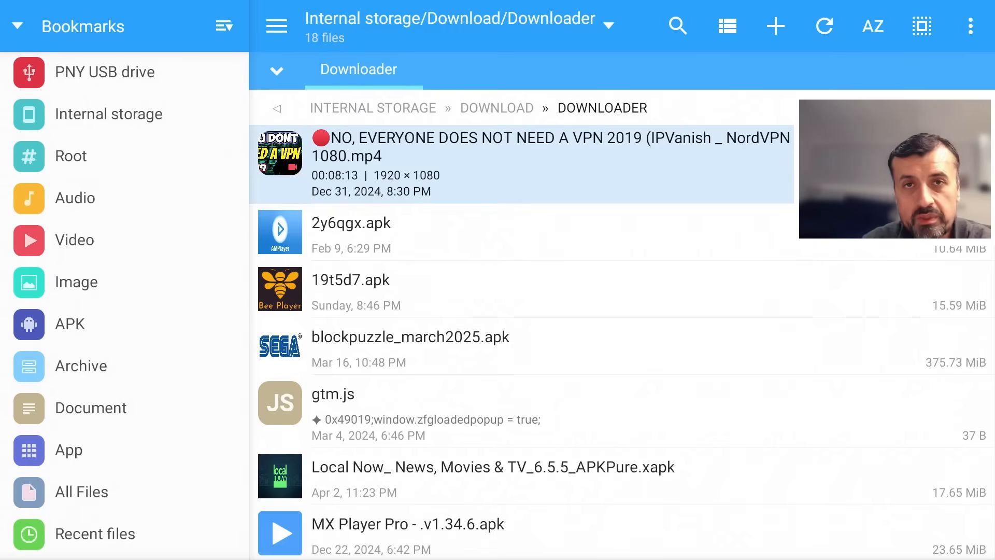
# - Scroll down through the 18 files in Internal storage/Download/Downloader
pyautogui.click(508, 232)
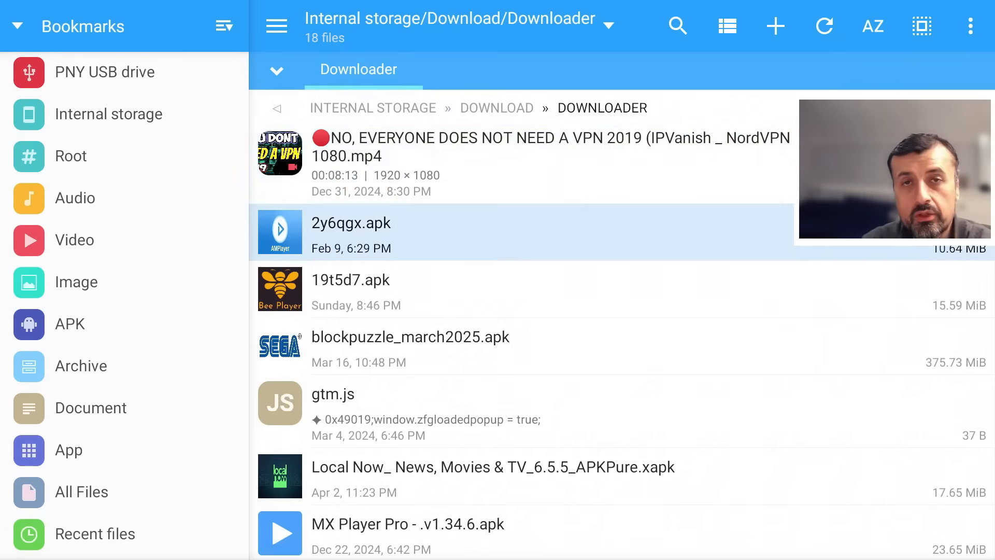